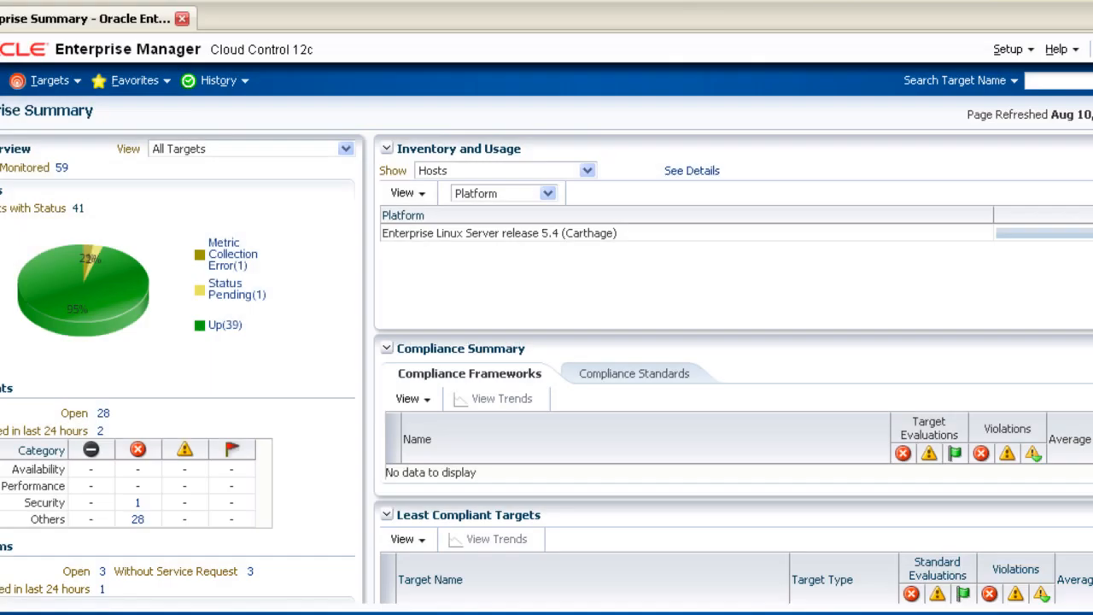
mouse_move(133, 81)
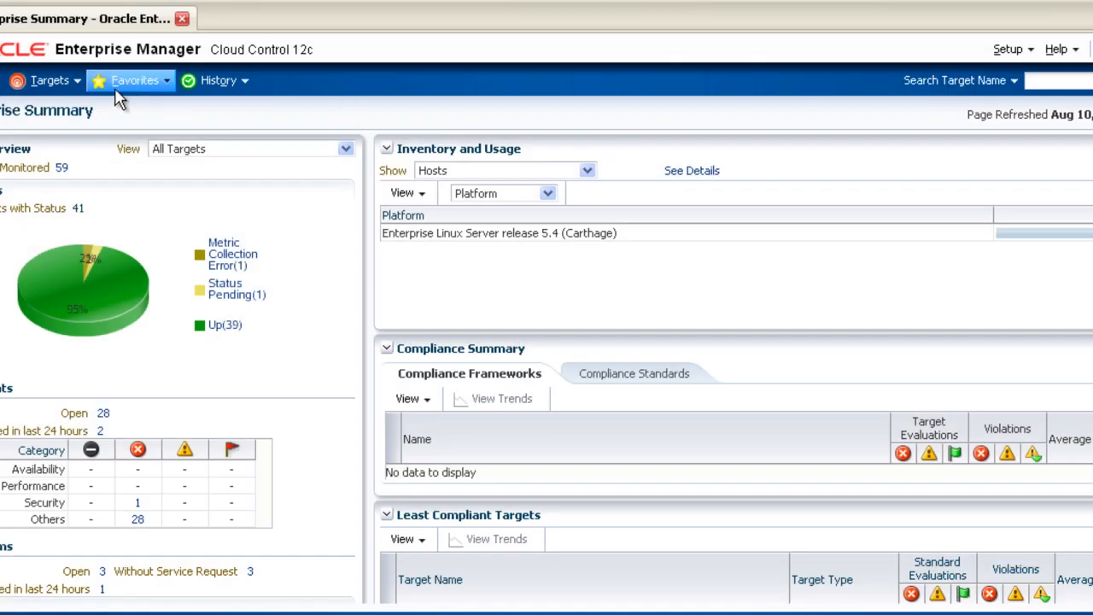
Show the Services list with the ReceivePO service entry point
left_click(50, 80)
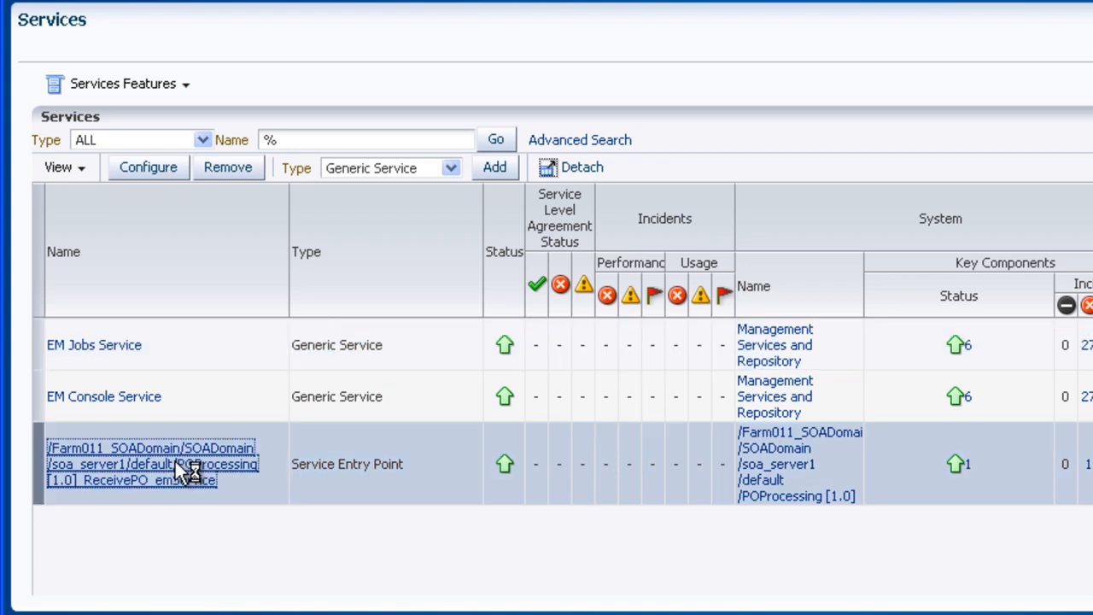
Show the ReceivePO service entry point's Performance Metrics under Monitoring Configuration
left_click(152, 464)
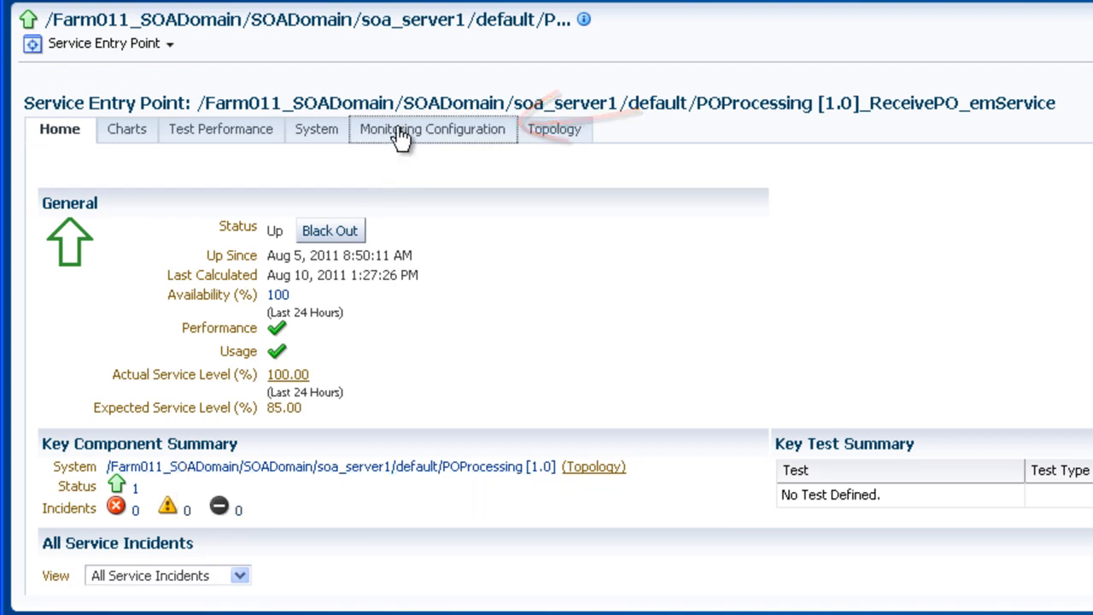
left_click(432, 129)
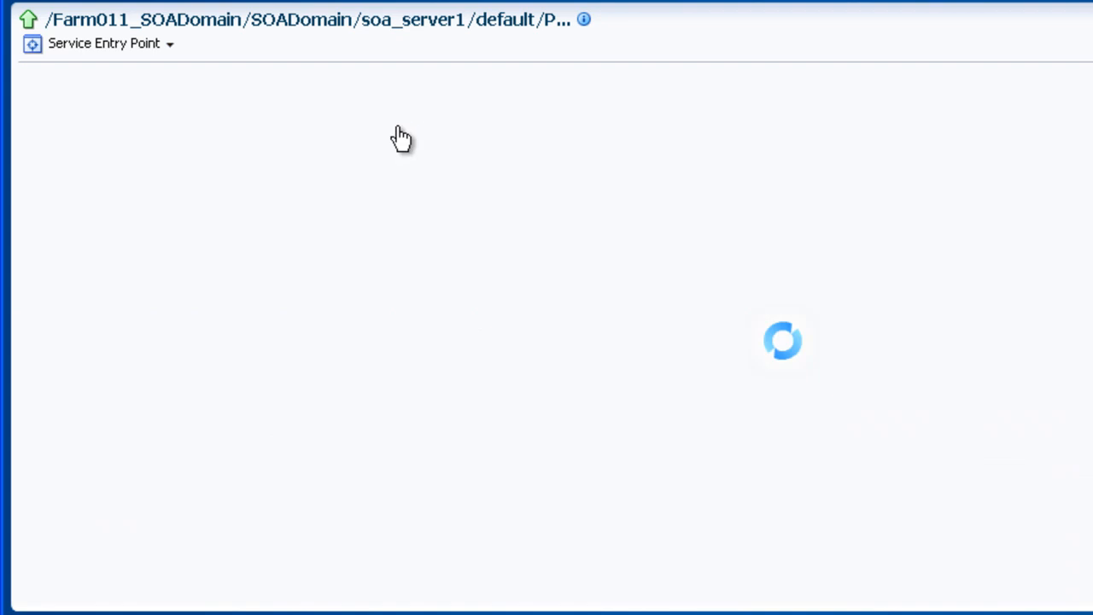
left_click(434, 130)
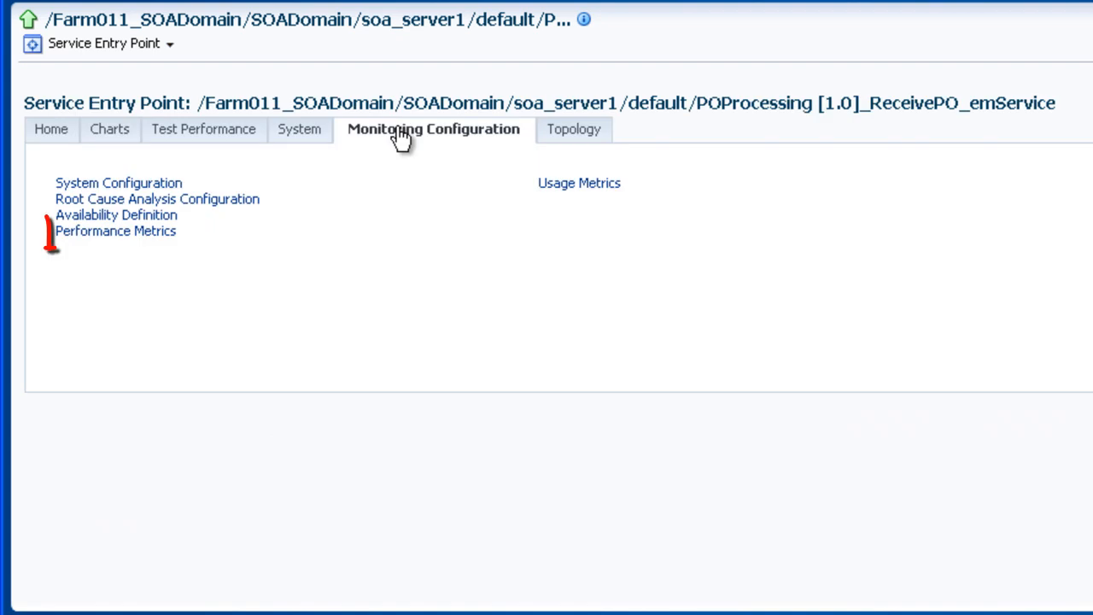
mouse_move(116, 230)
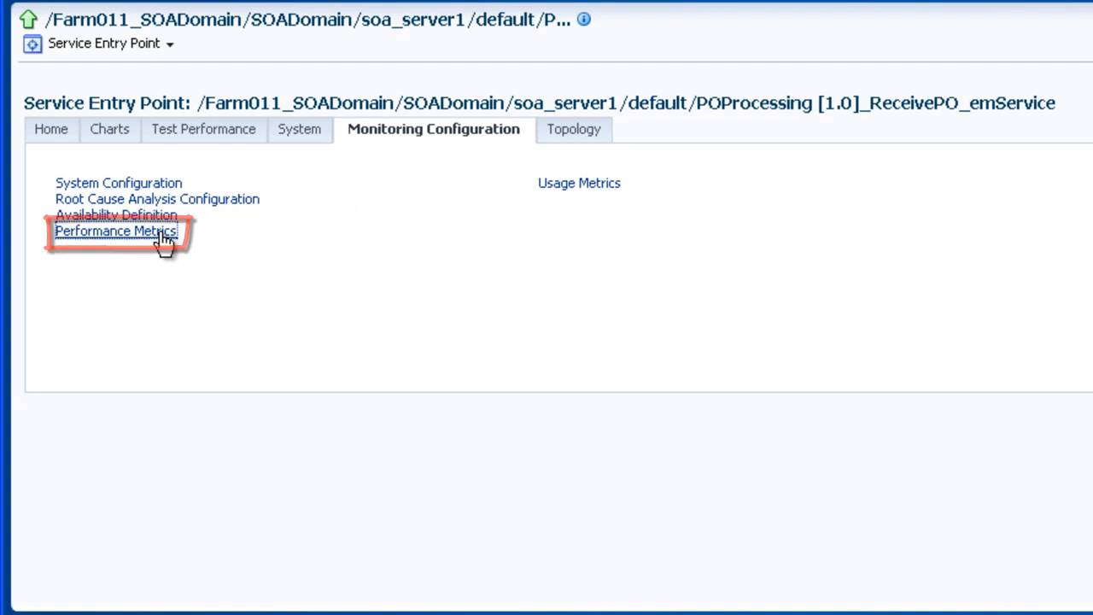
left_click(117, 231)
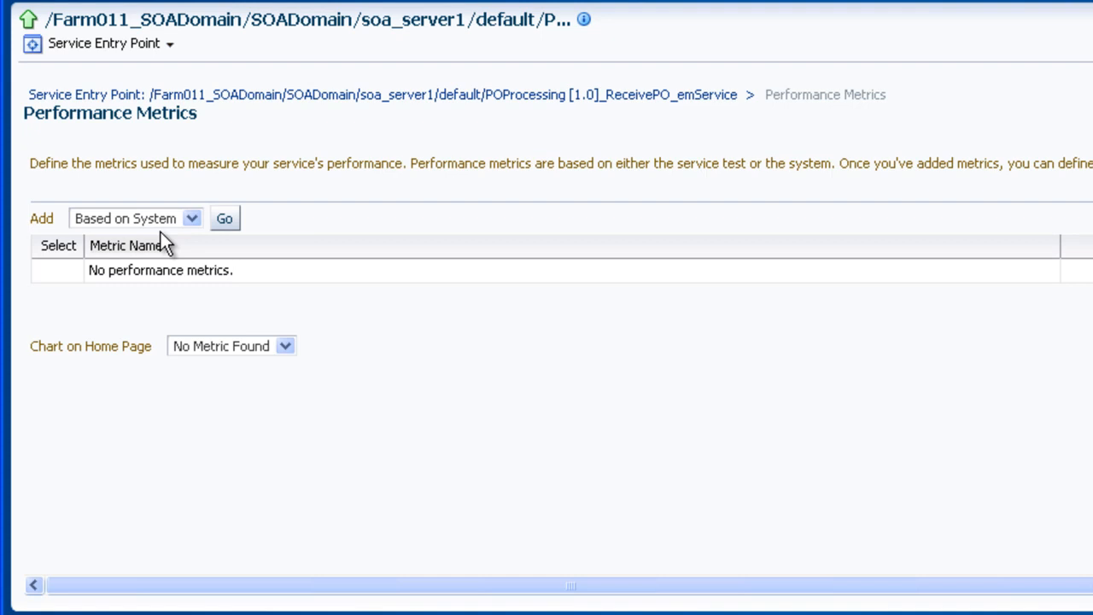
mouse_move(225, 219)
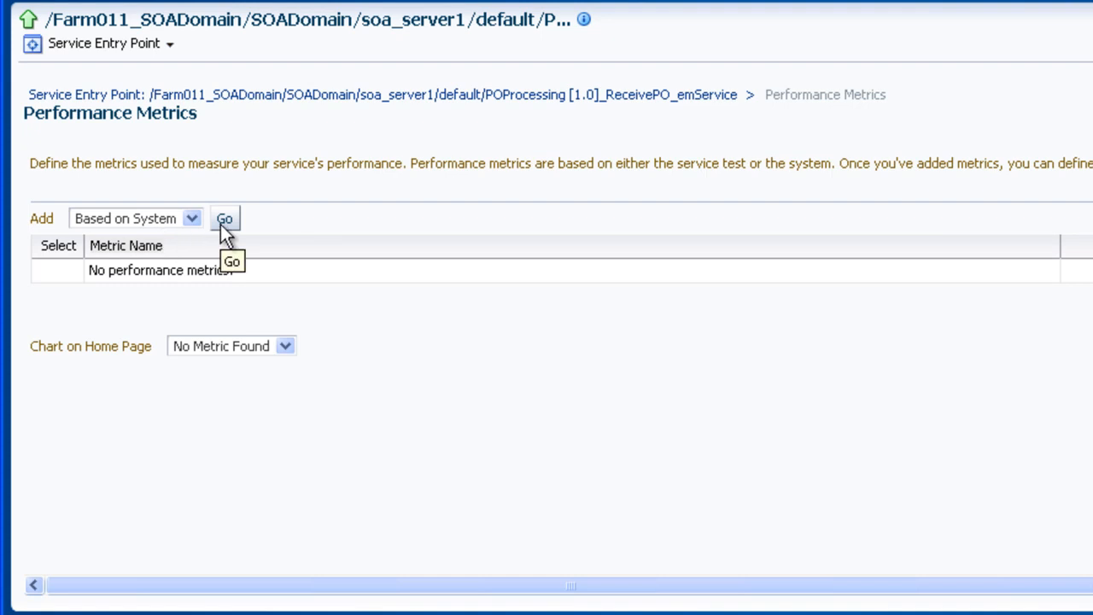
Add a system-based Synchronous Throughput (minute) metric from a specific component and save it
left_click(226, 219)
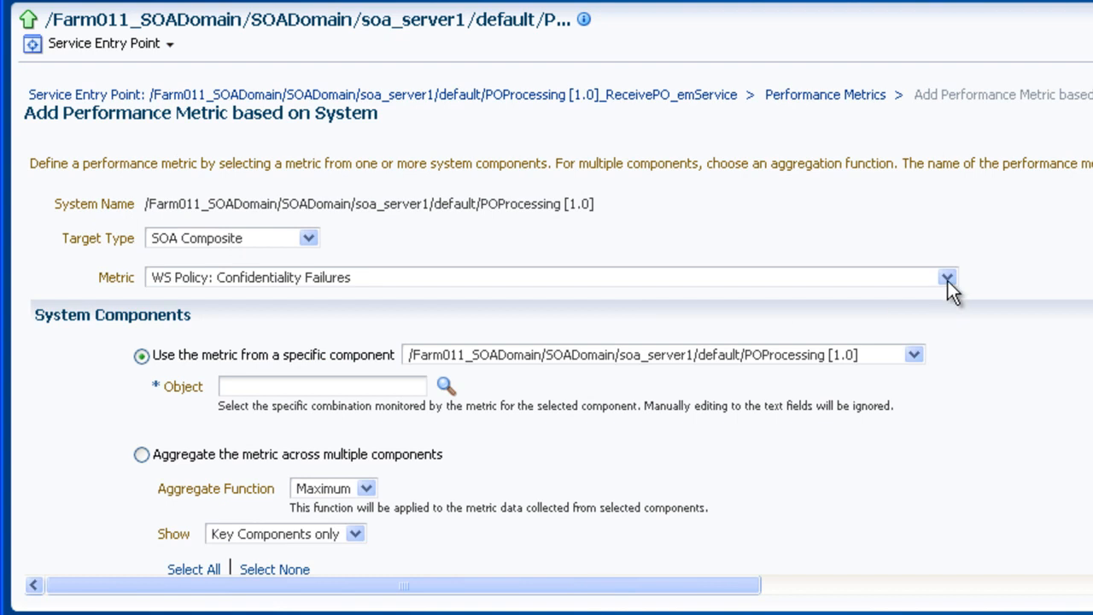
left_click(946, 277)
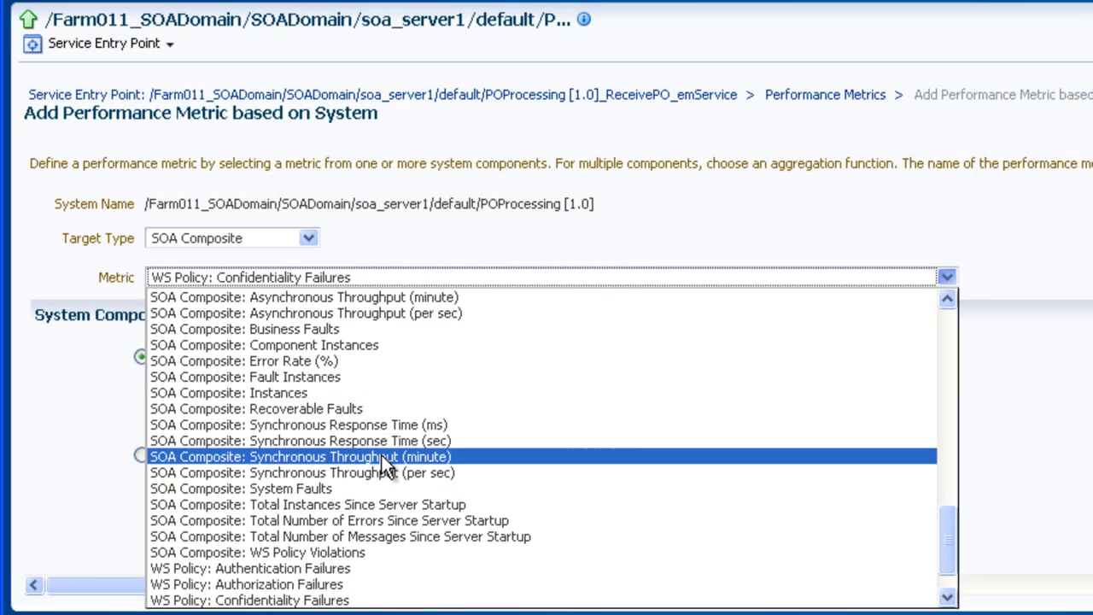
left_click(301, 456)
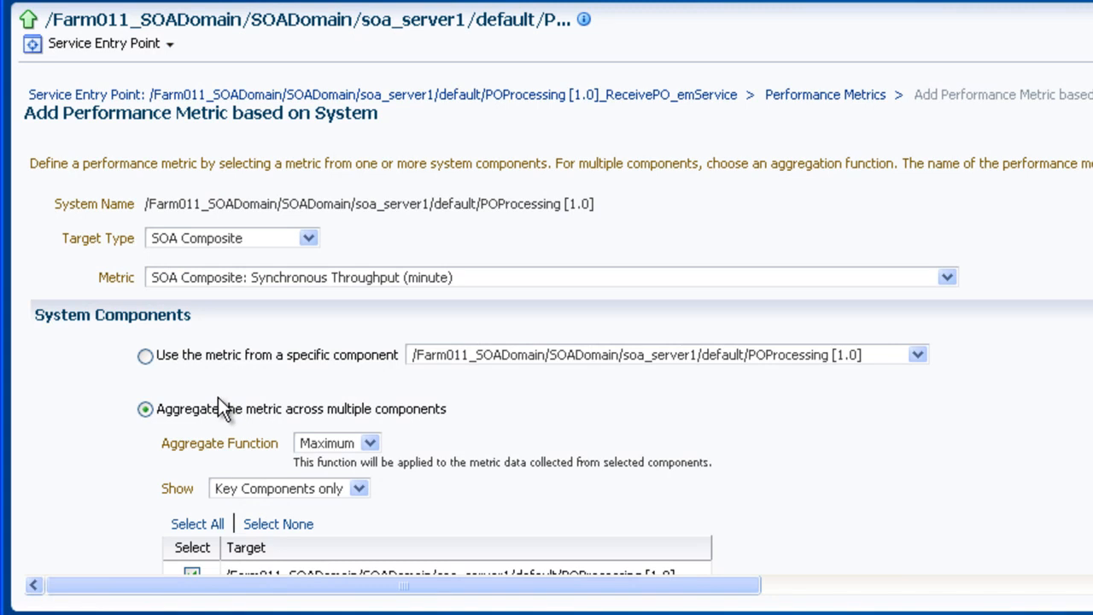
left_click(145, 354)
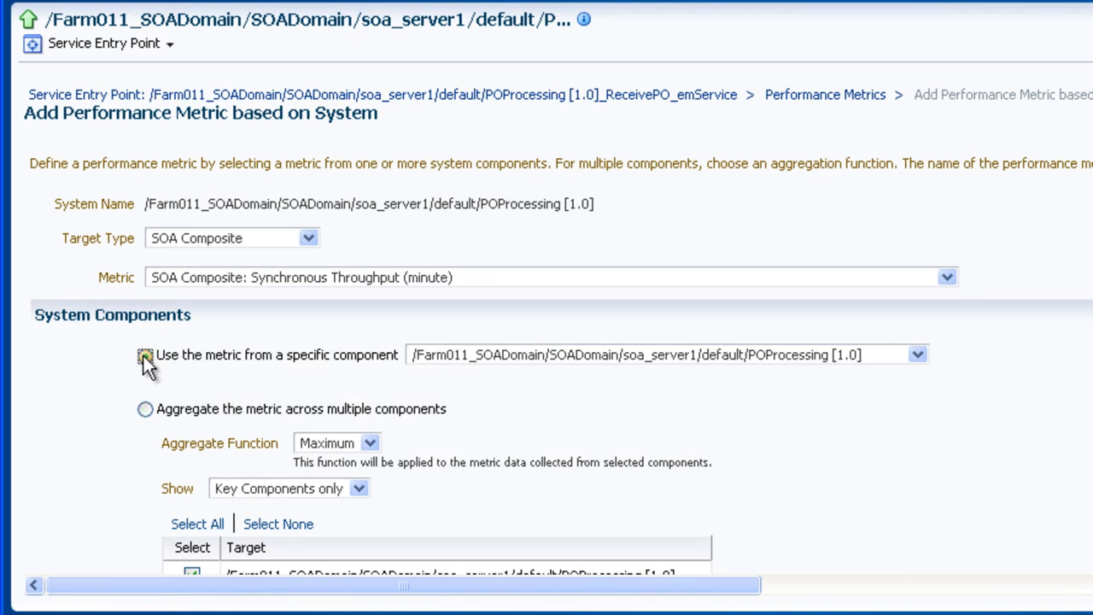
left_click(145, 353)
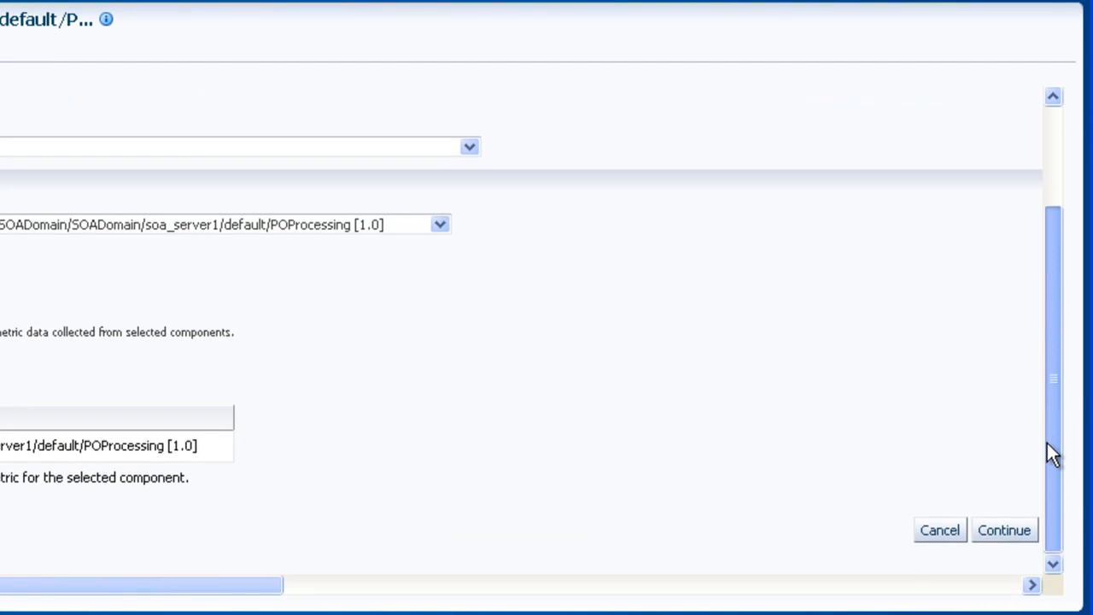
left_click(1004, 529)
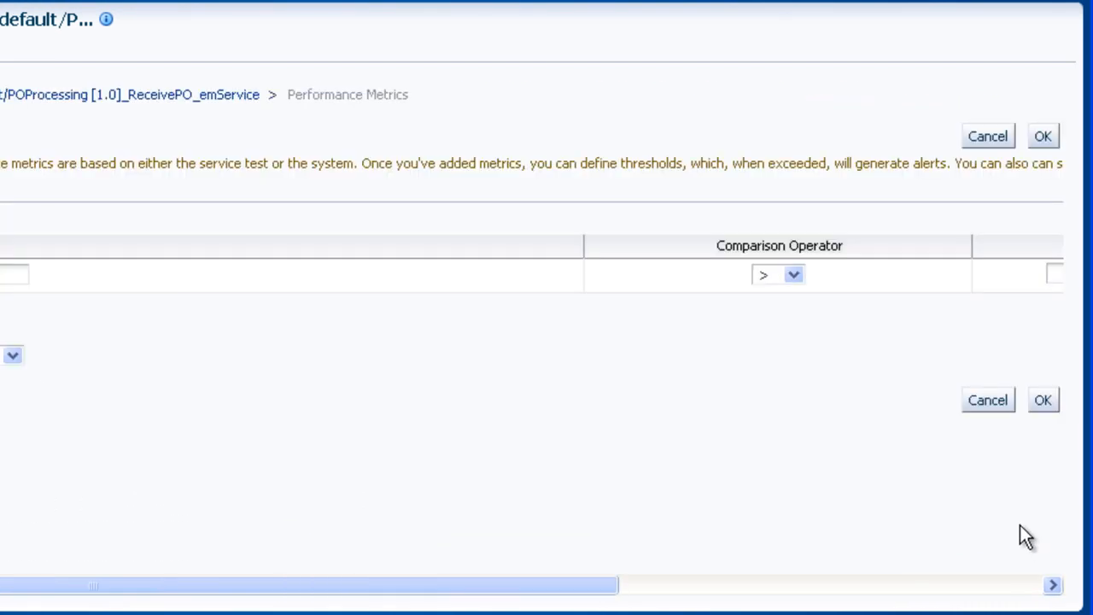
mouse_move(1042, 137)
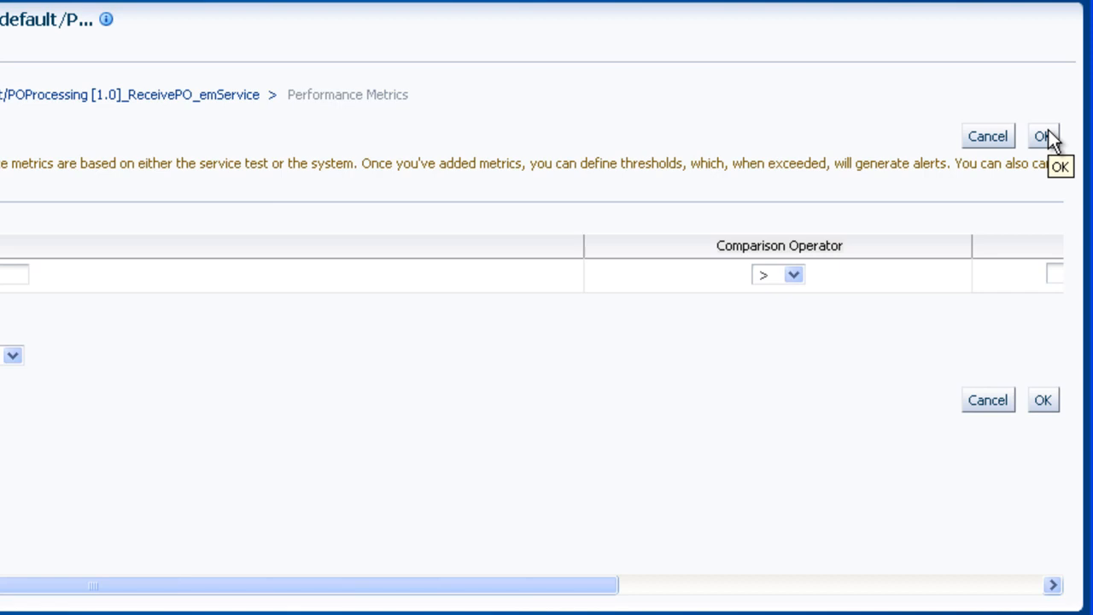
left_click(1043, 137)
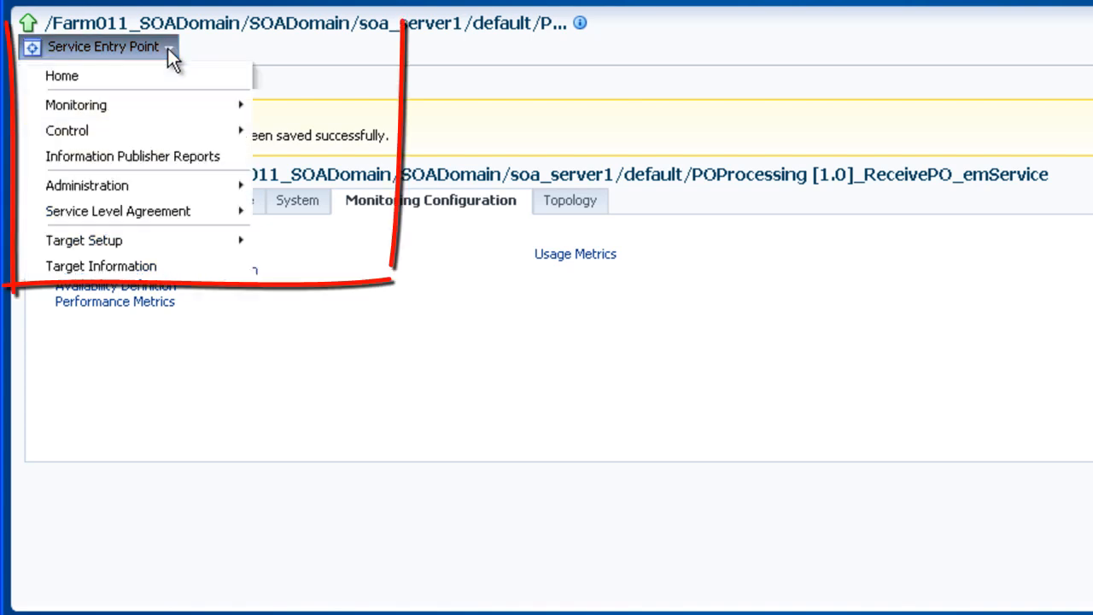
mouse_move(117, 211)
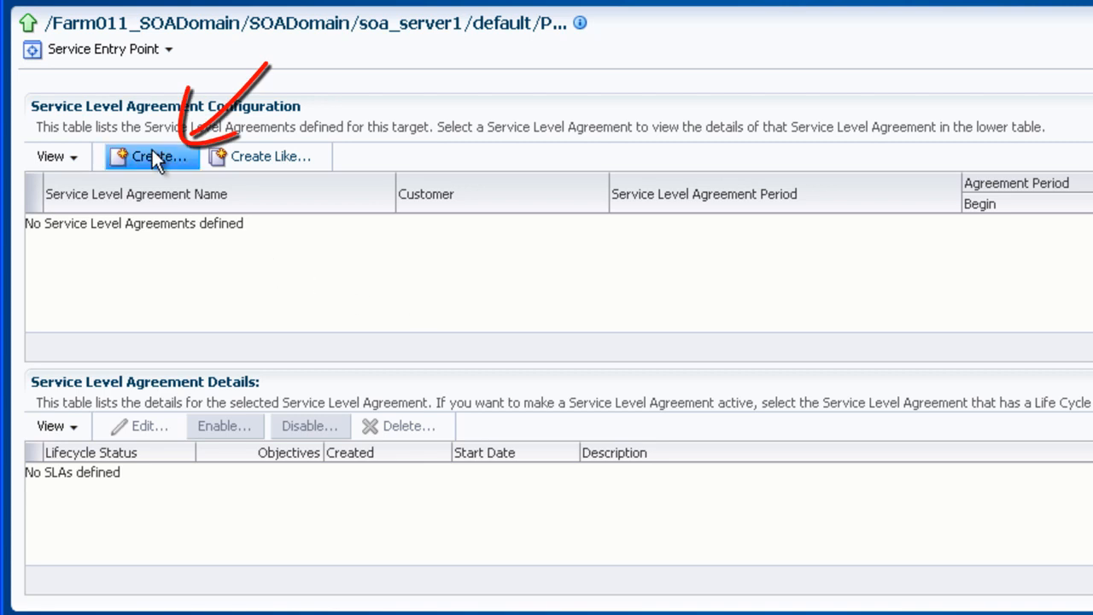
Start the Create Service Level Agreement wizard for ReceivePO
left_click(152, 157)
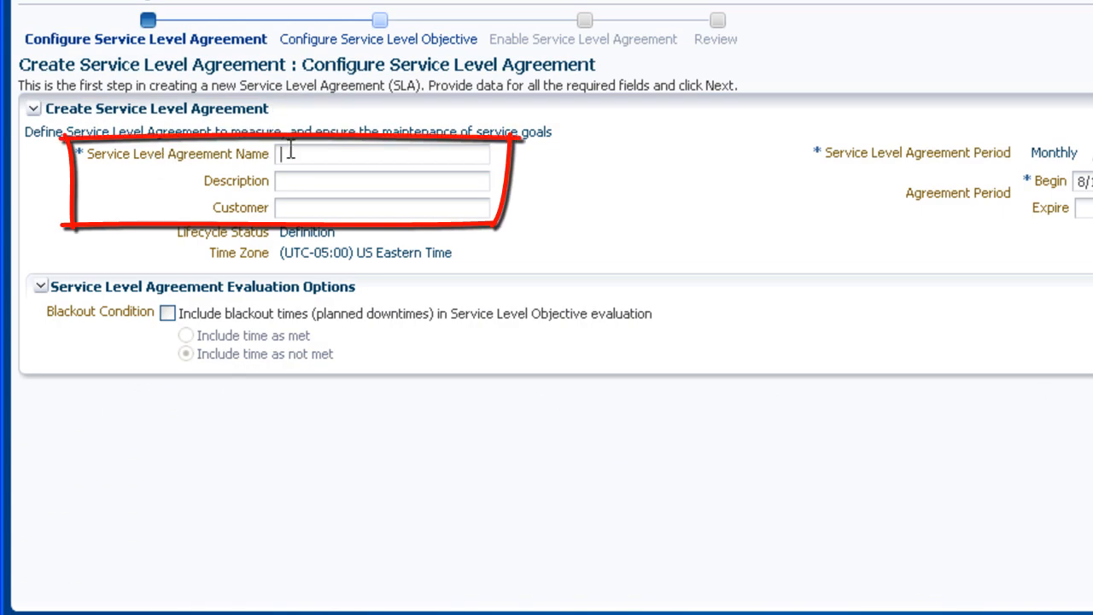
Name the agreement Tier1SLA with description 'SLA objectives for Tier 1 partners'
type("Tier1")
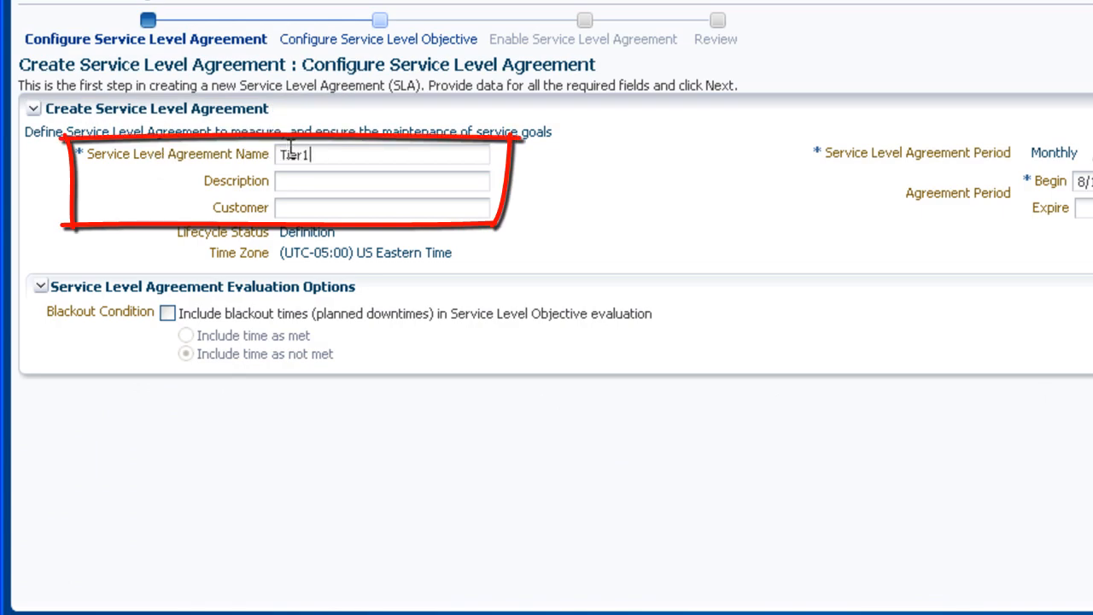
type("SLA")
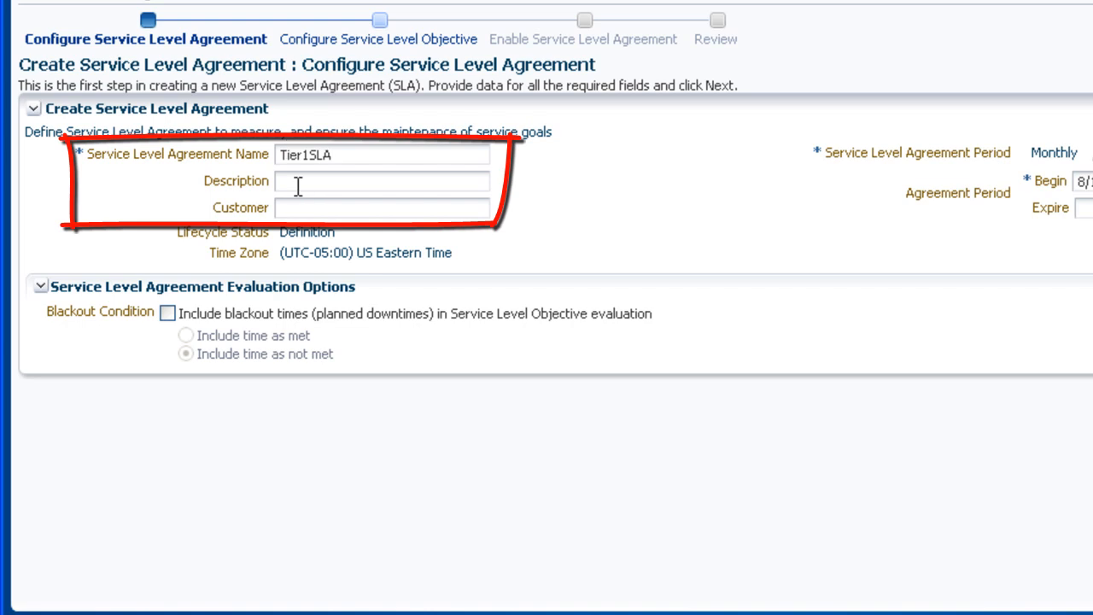
type("SLA")
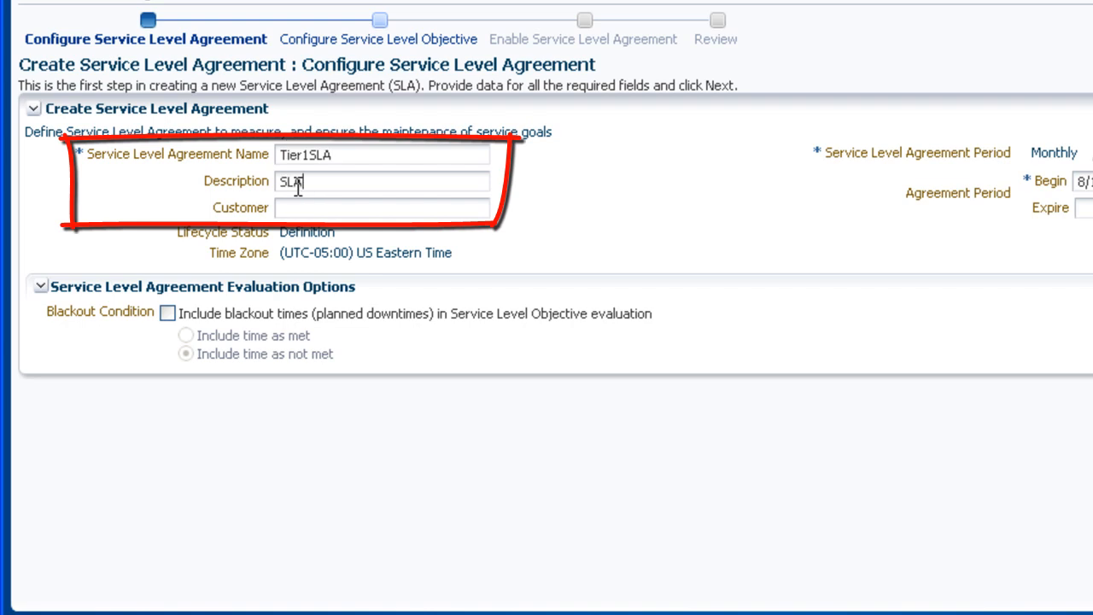
type("objectives for Tier")
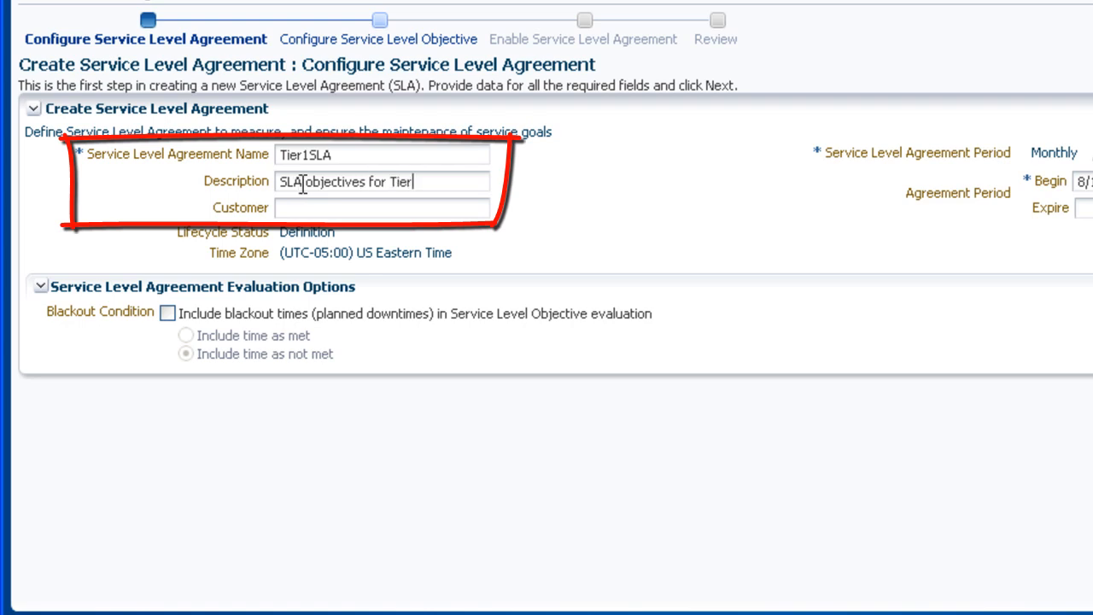
type("1 partners")
left_click(380, 209)
type("GiantMart")
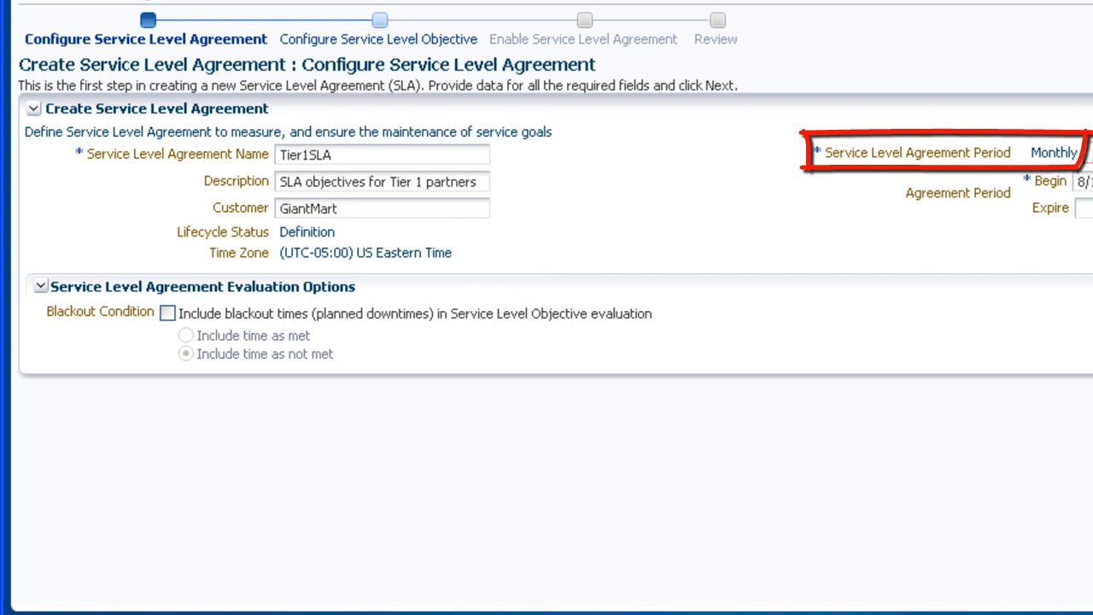
Set the agreement period frequency to 3 months and continue to the Service Level Objective step
left_click(1055, 152)
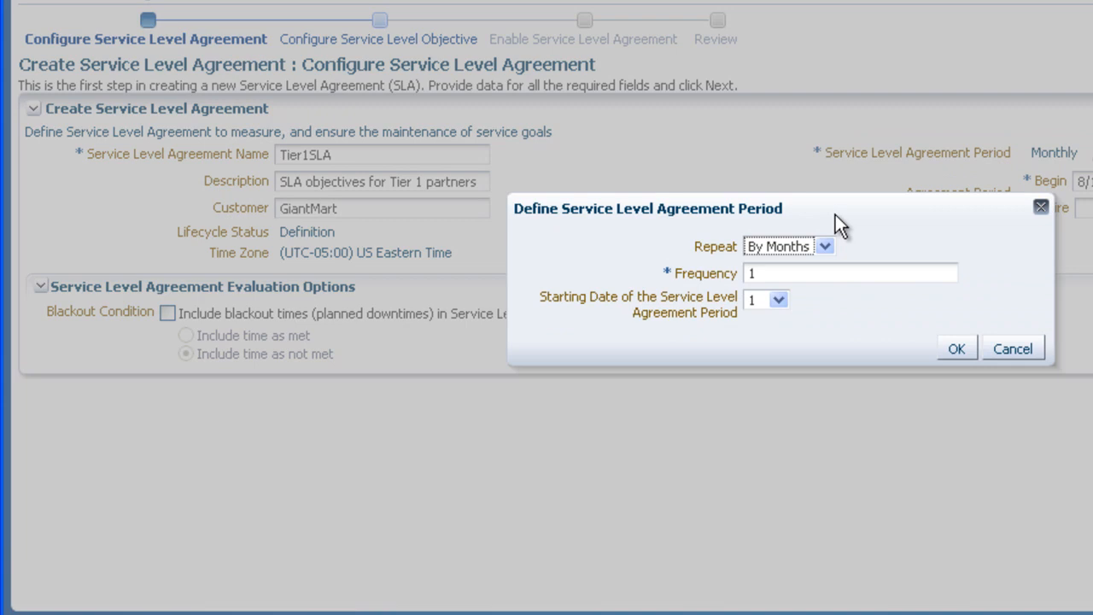
type("3")
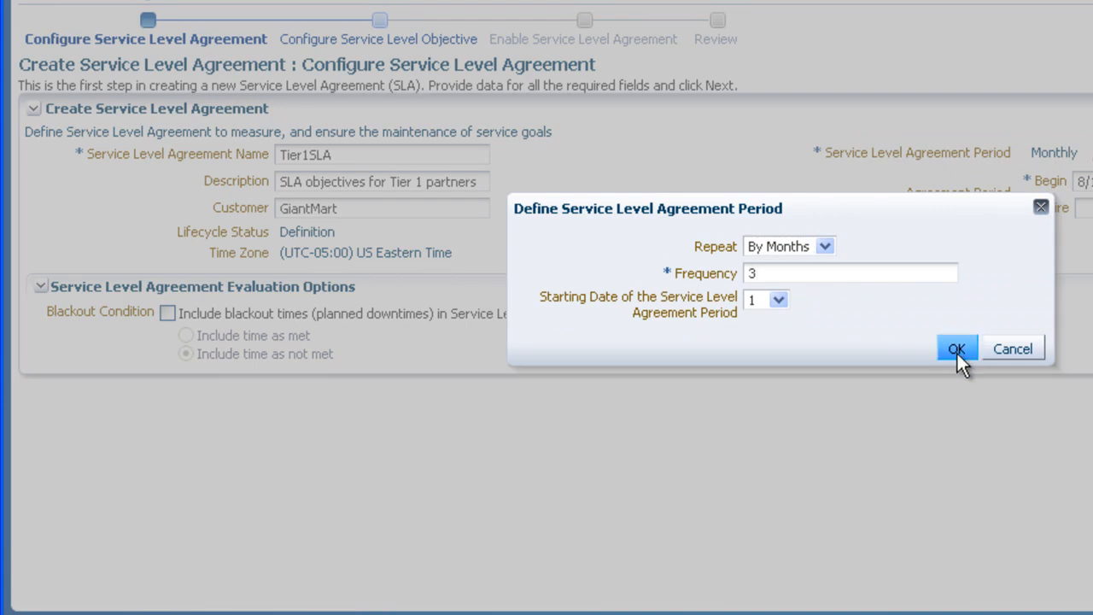
left_click(957, 348)
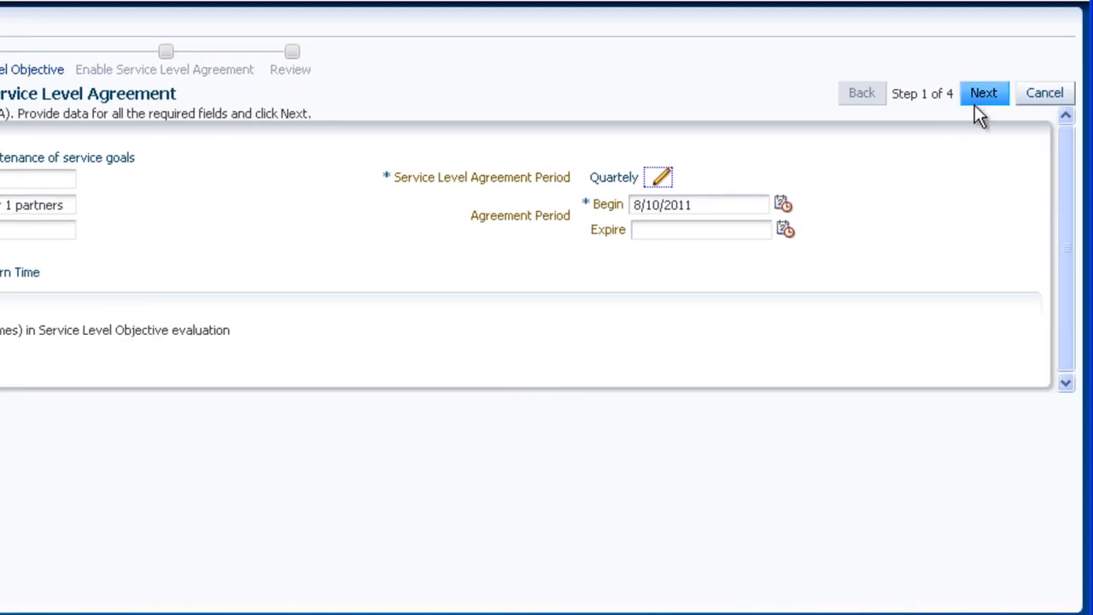
left_click(984, 93)
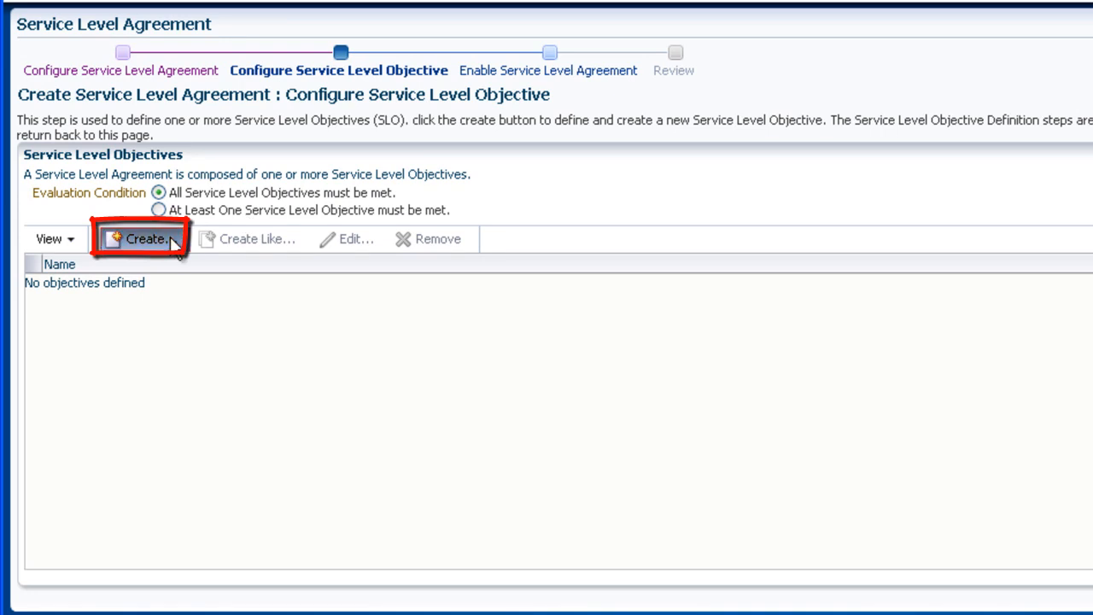
Create the HighAvailability objective with 95% expected and 95% warning levels
left_click(140, 239)
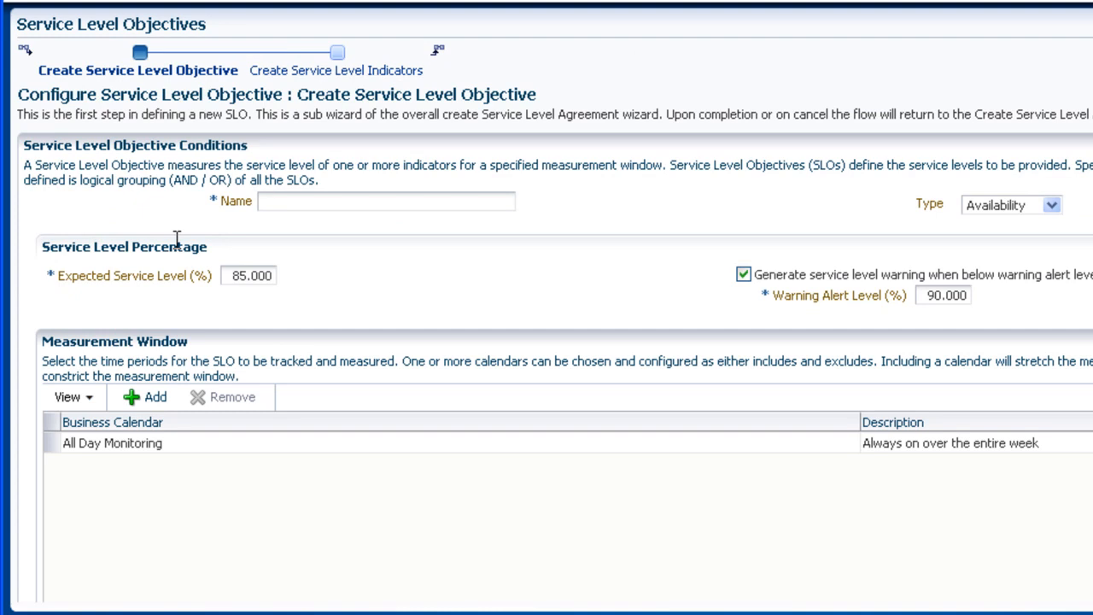
left_click(385, 201)
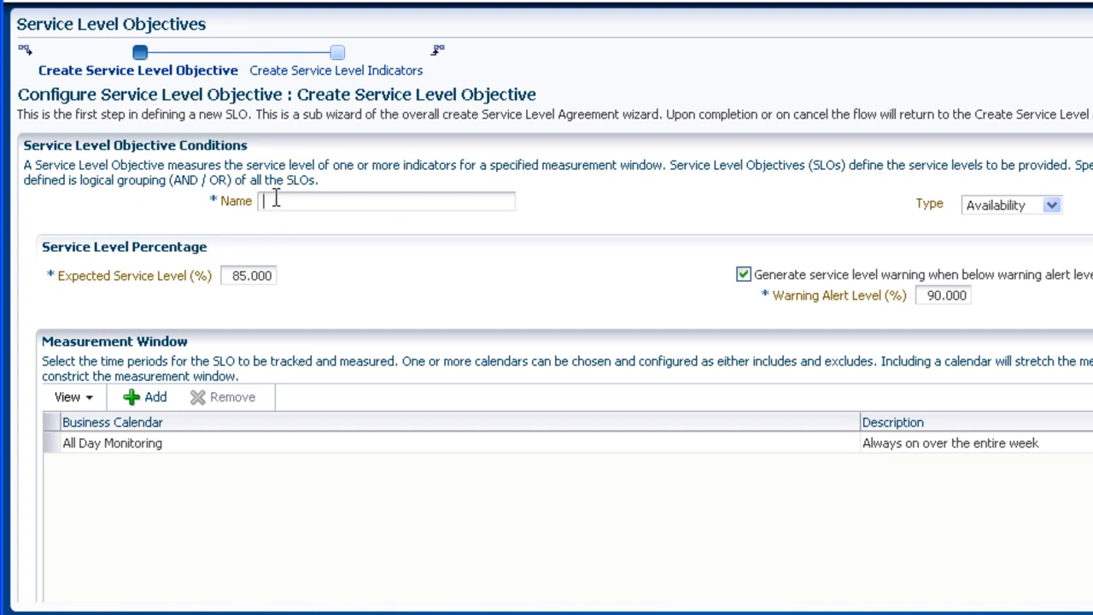
type("HighAvailability")
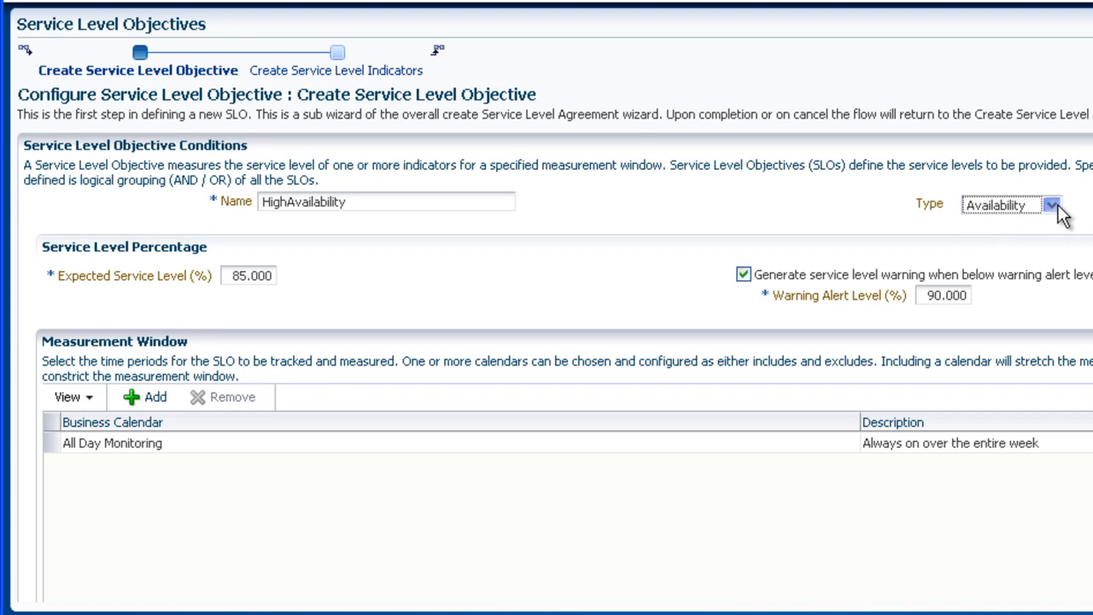
mouse_move(458, 277)
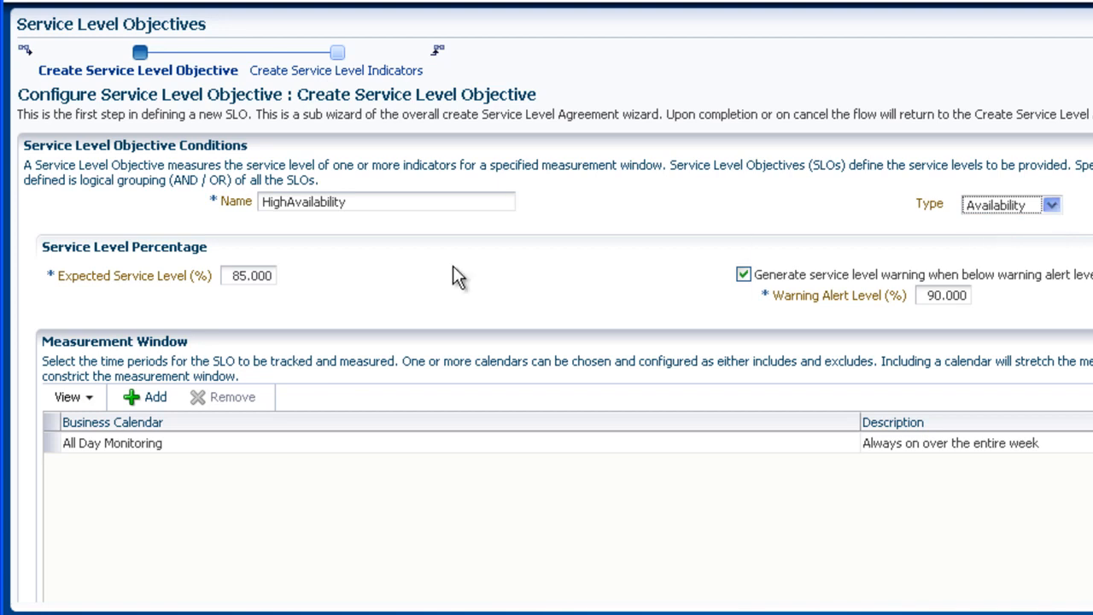
mouse_move(250, 275)
type("95.000")
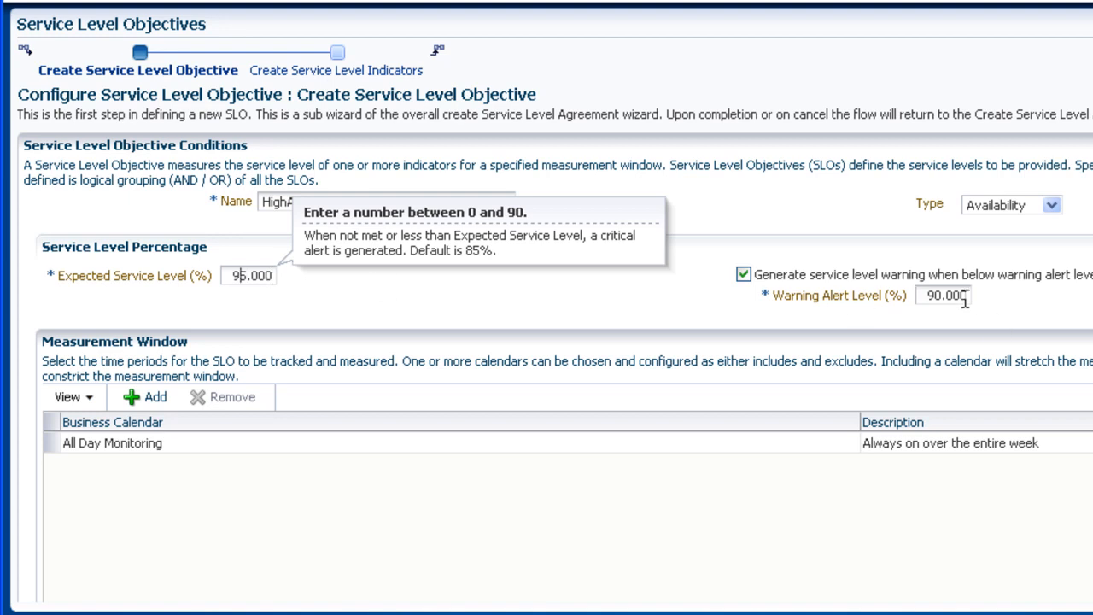
left_click(248, 275)
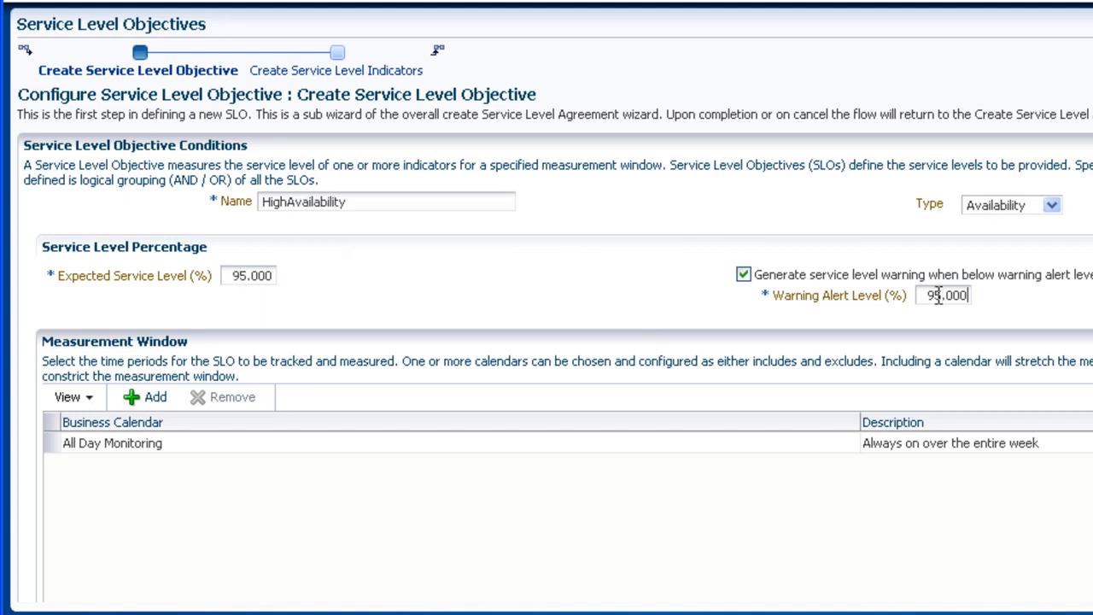
mouse_move(943, 294)
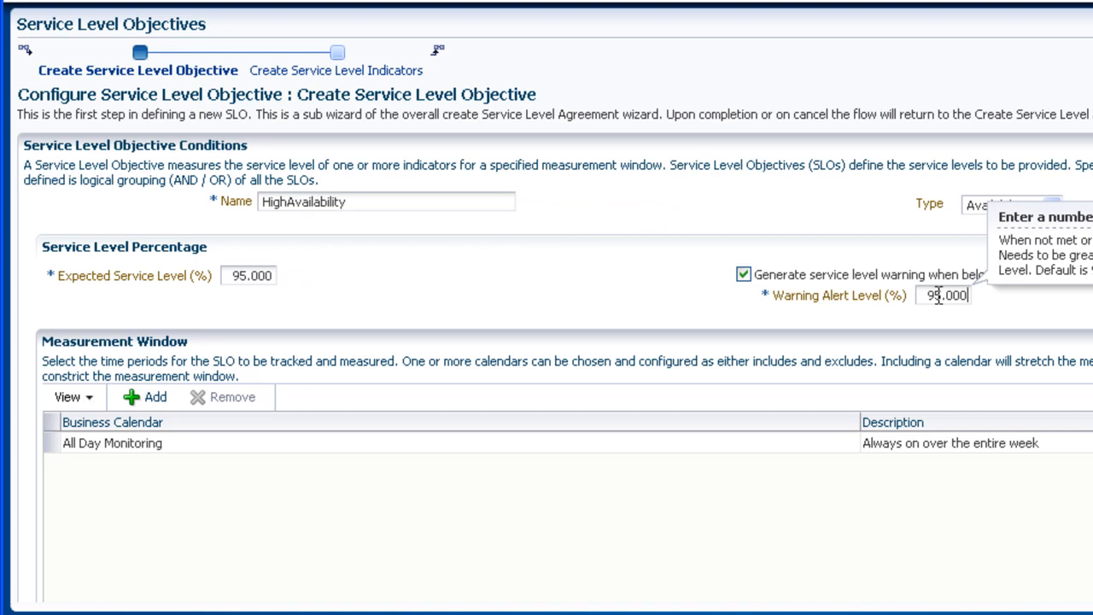
left_click(113, 442)
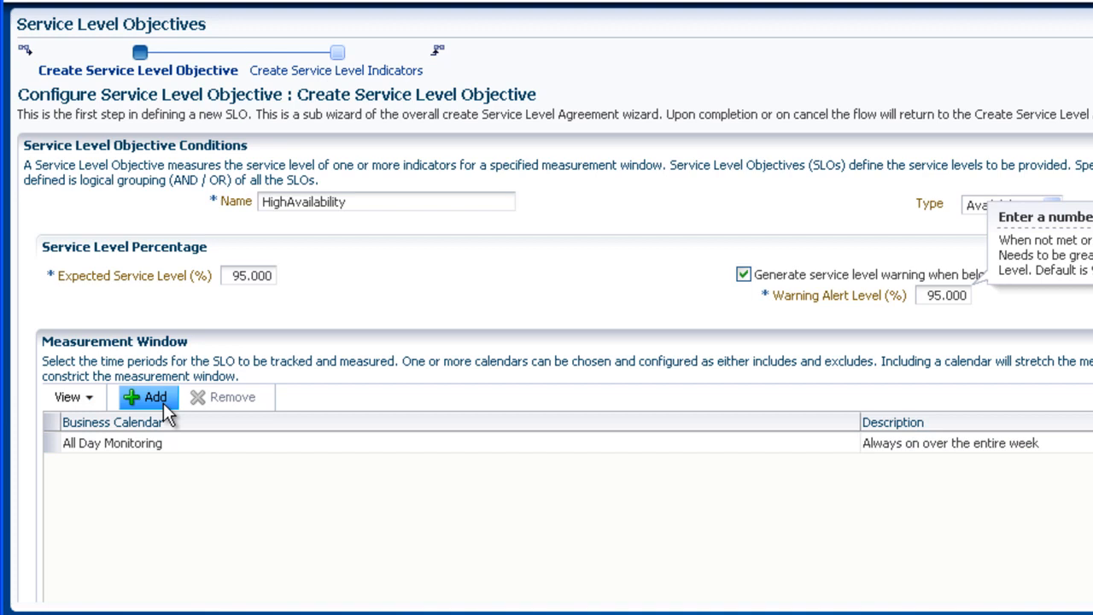
left_click(147, 396)
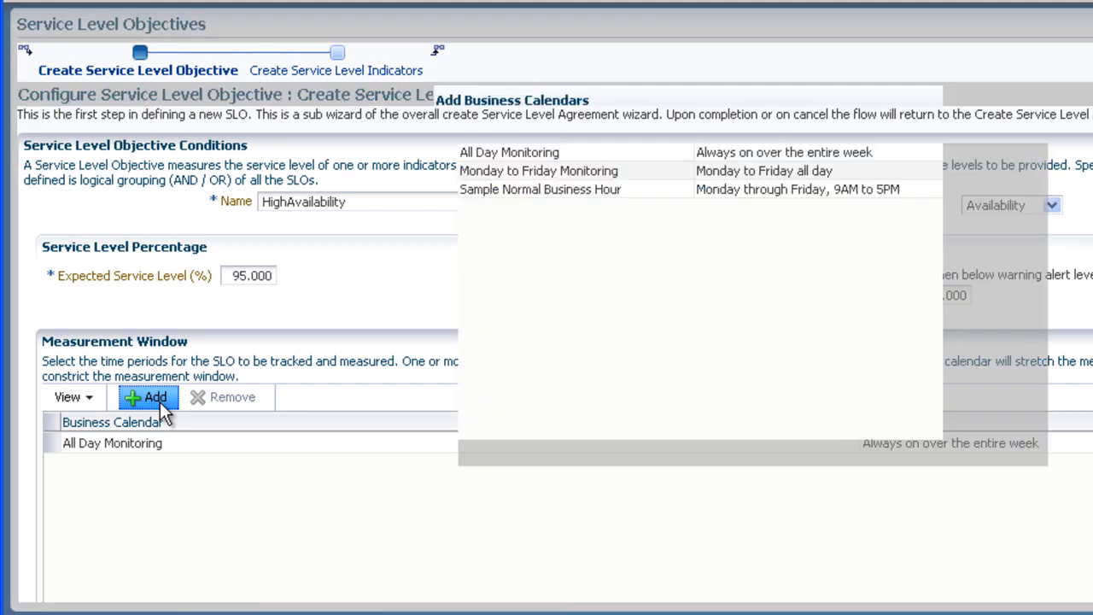
Dismiss the Add Business Calendars dialog, keeping only All Day Monitoring included
left_click(146, 396)
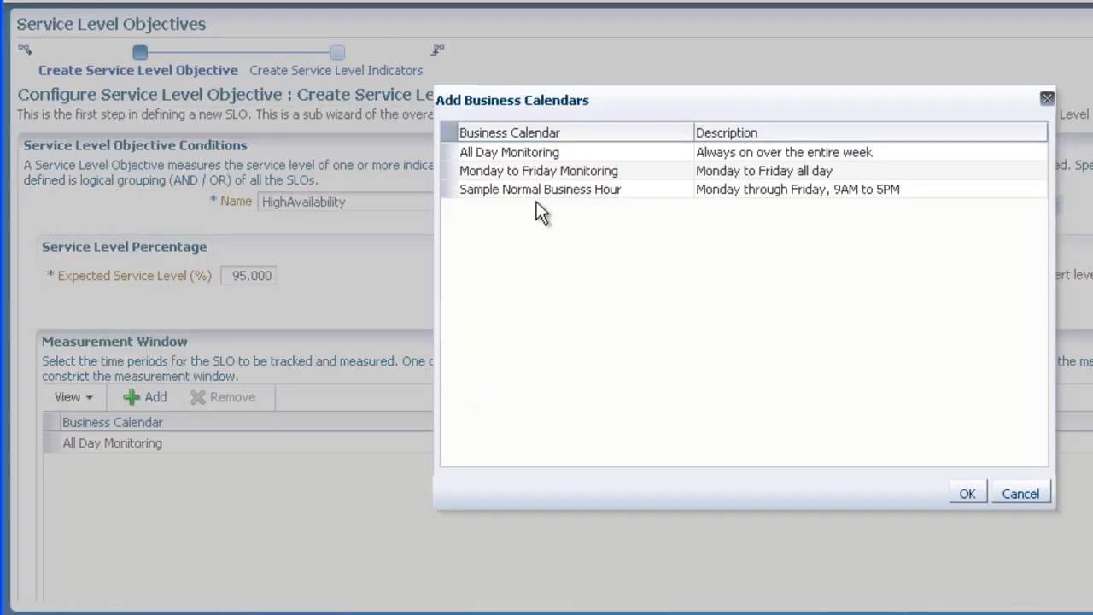
left_click(538, 171)
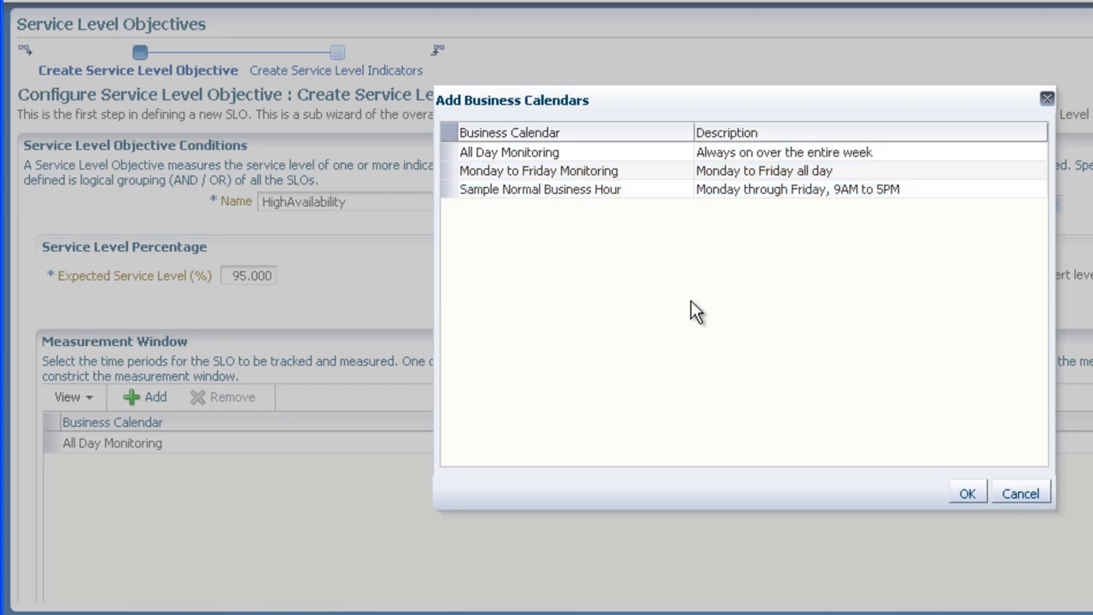
mouse_move(1022, 493)
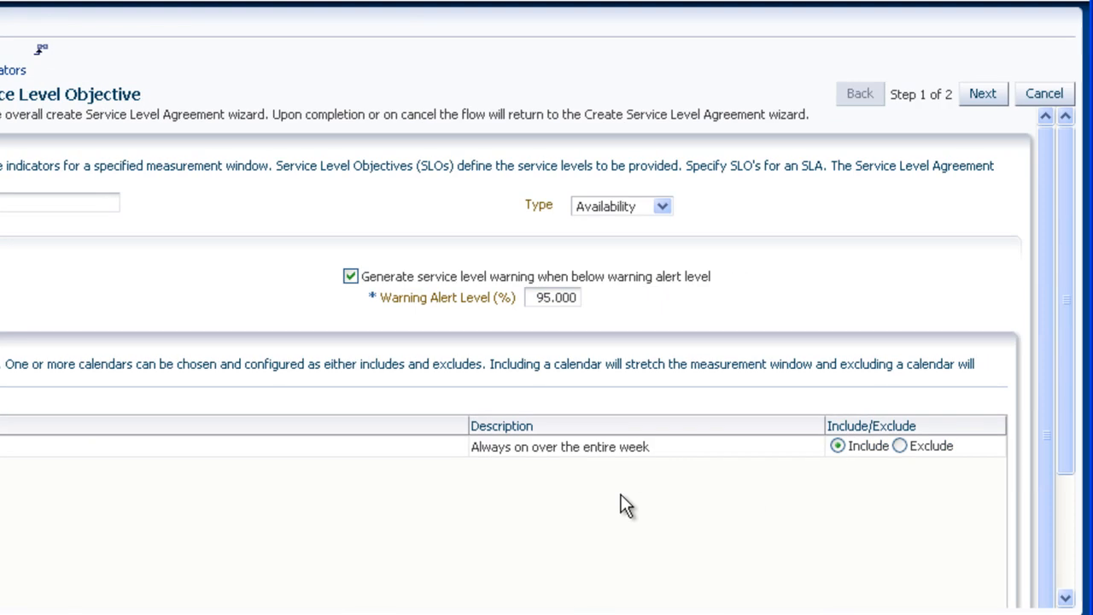
mouse_move(975, 120)
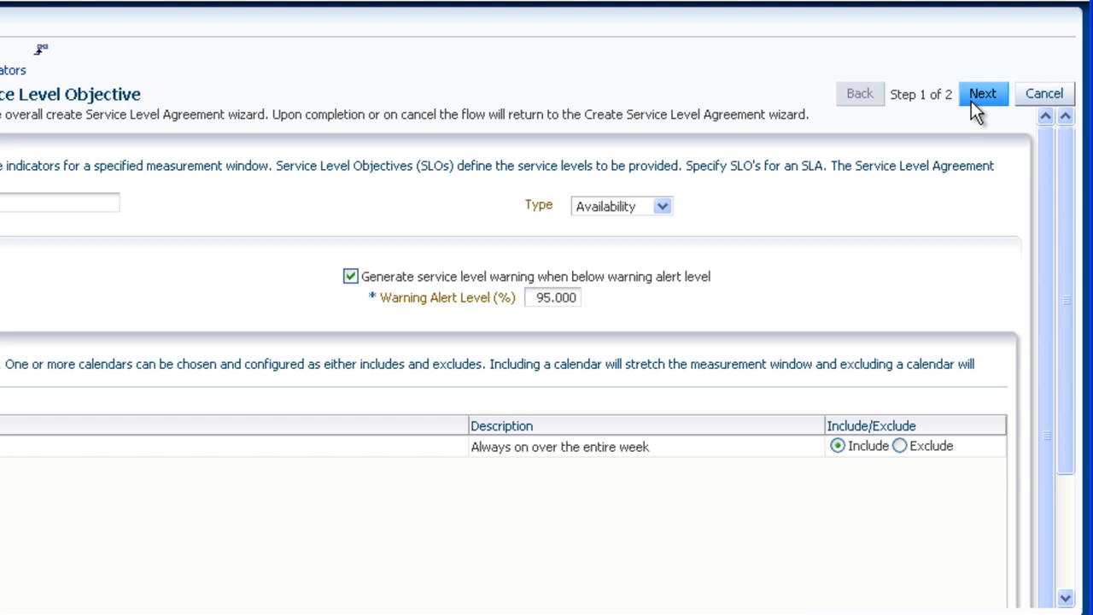
Set the availability indicator's status value to Up and submit the HighAvailability objective
left_click(982, 93)
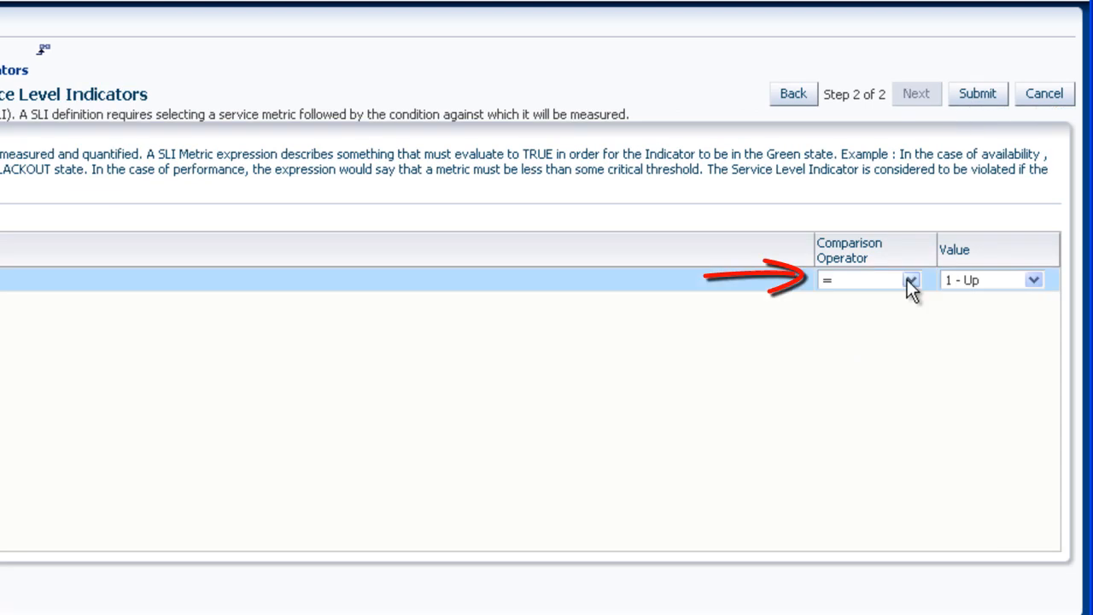
mouse_move(1038, 291)
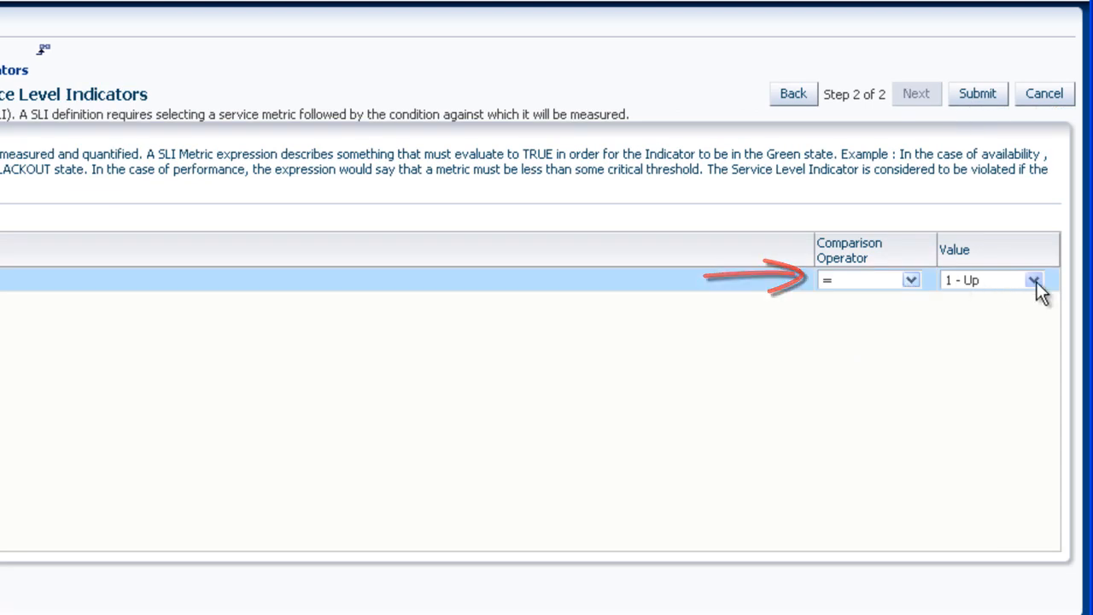
left_click(1034, 280)
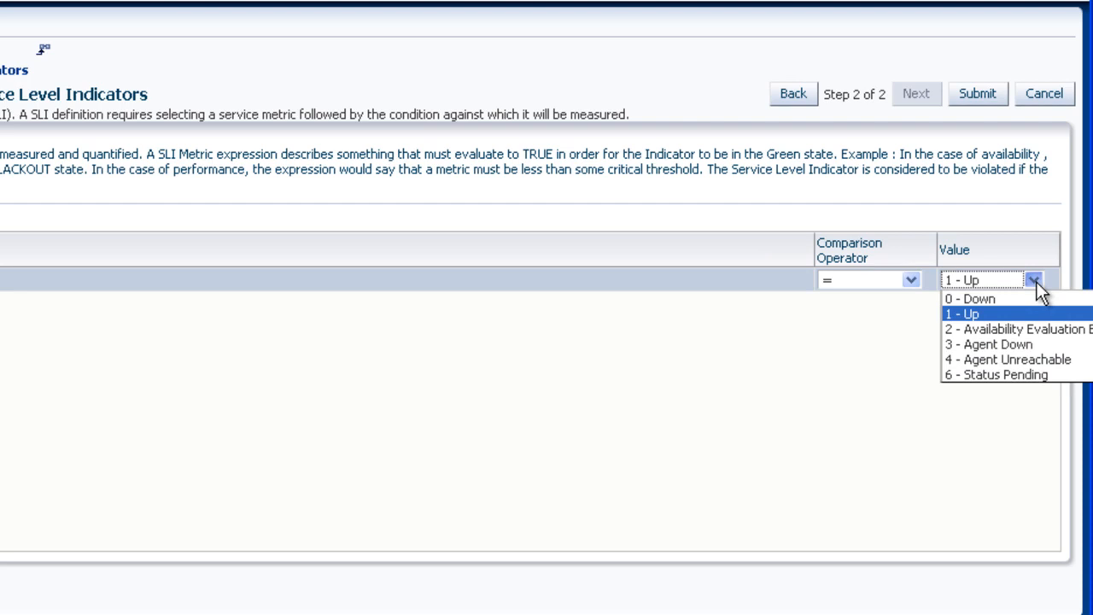
left_click(963, 314)
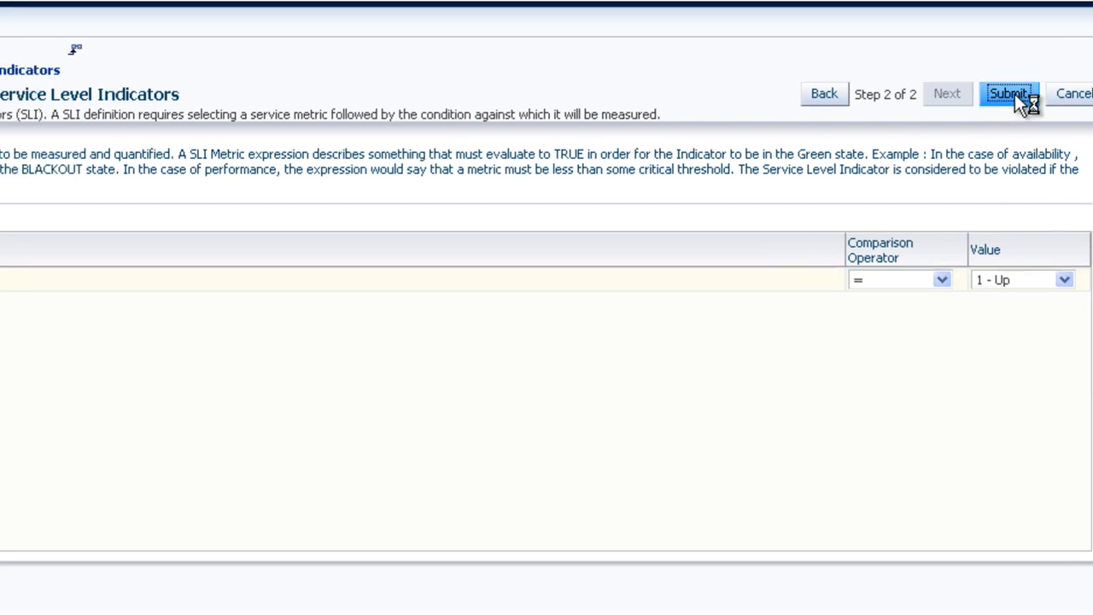
left_click(1008, 93)
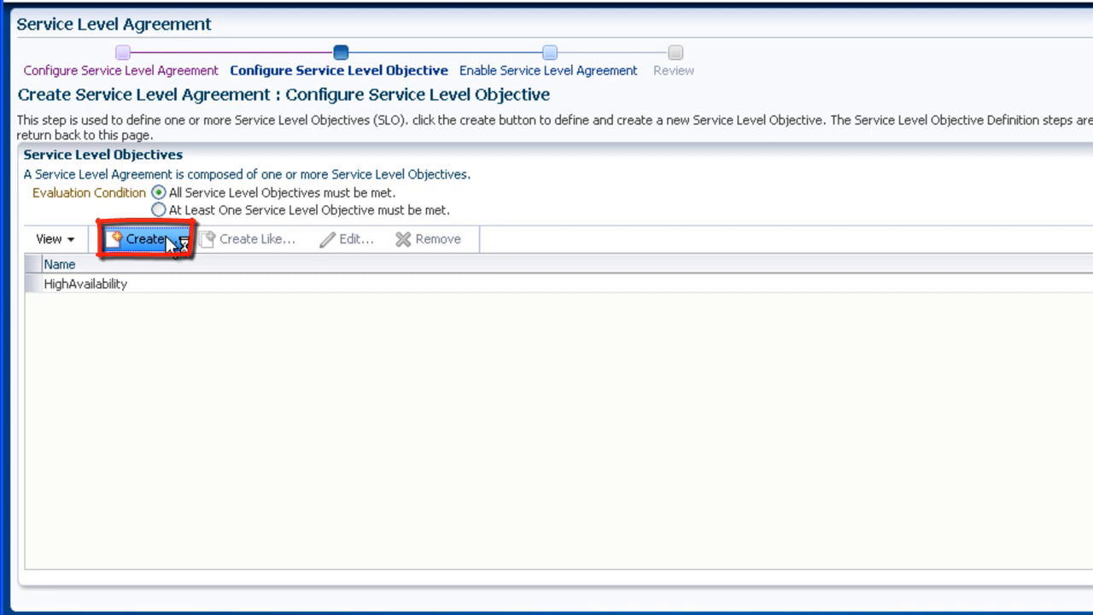
Define a second objective named Throughput of Performance type and continue to its indicators
left_click(145, 239)
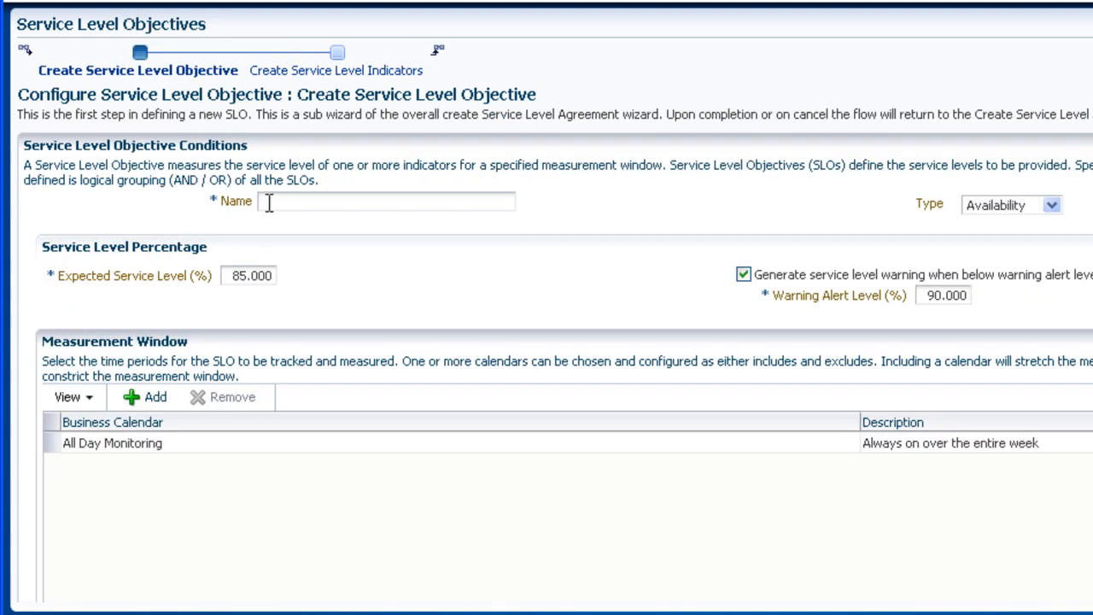
type("Th")
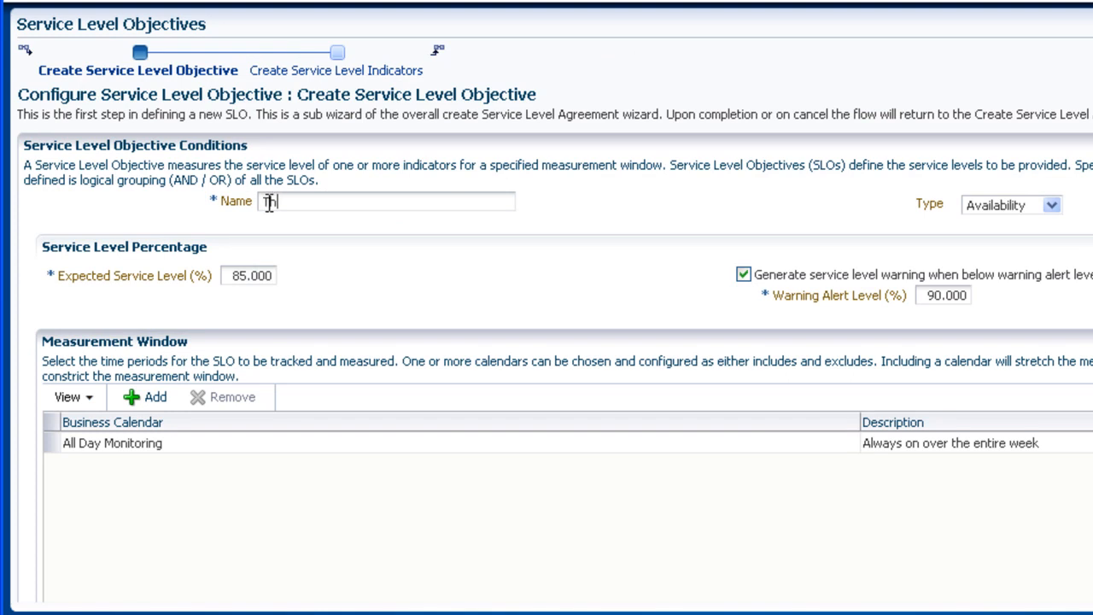
type("roughput")
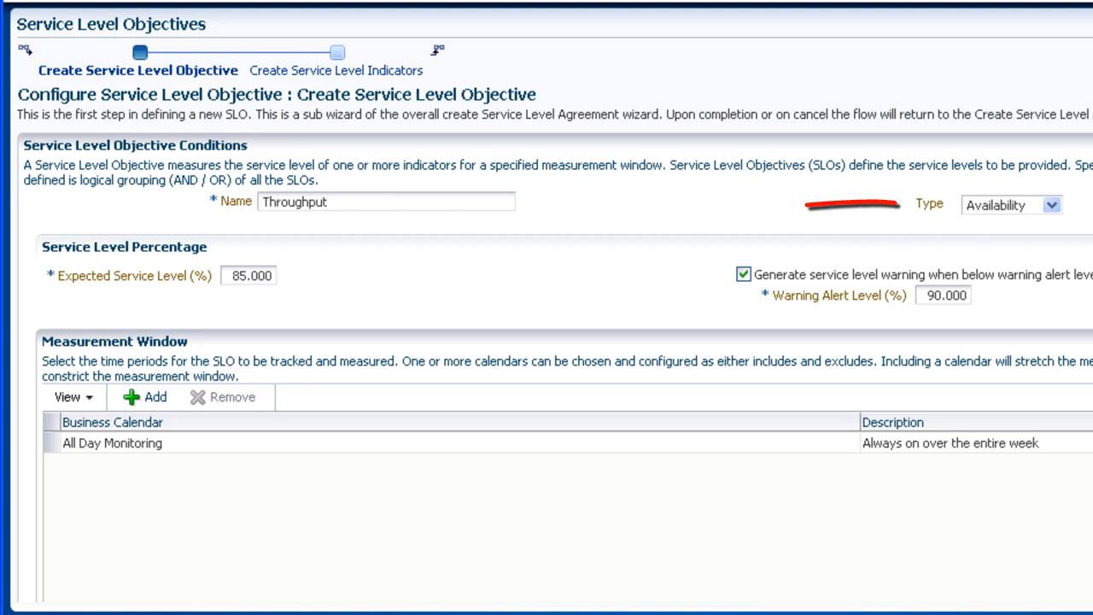
left_click(1052, 205)
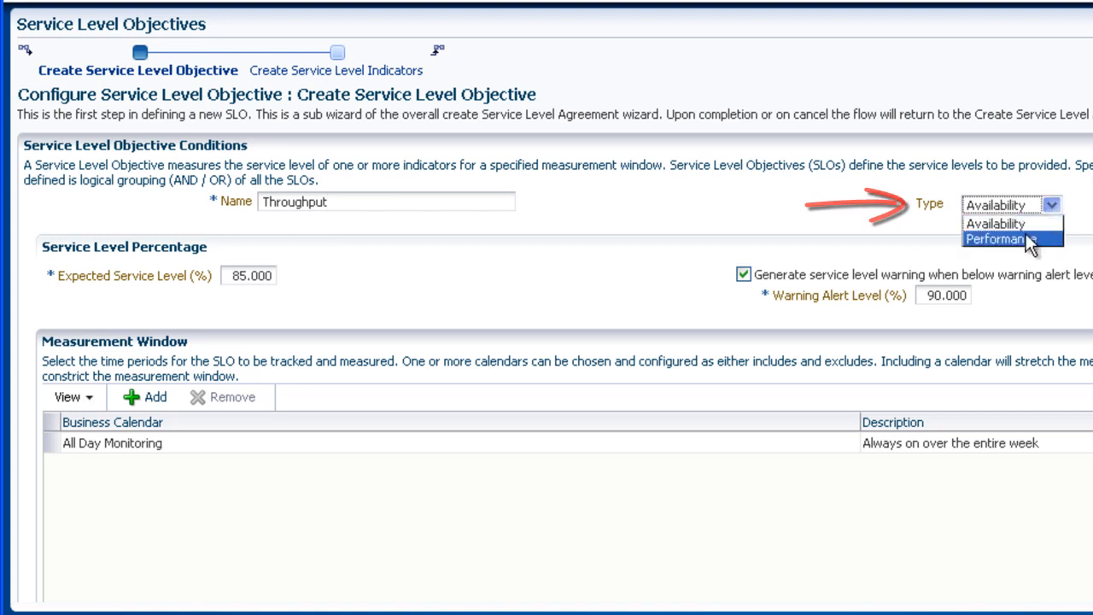
left_click(1001, 239)
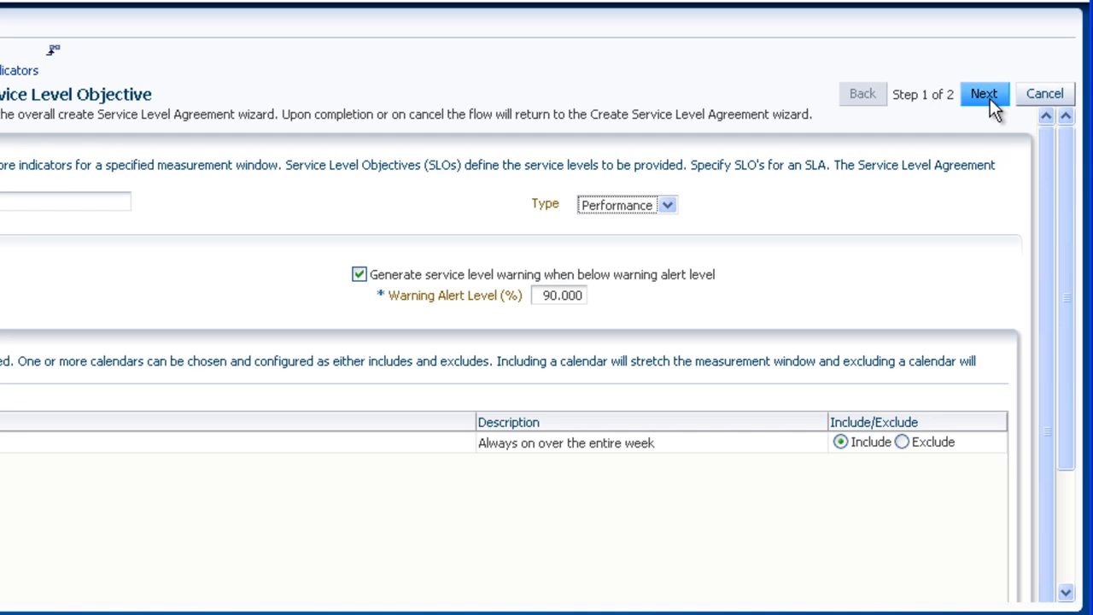
left_click(984, 92)
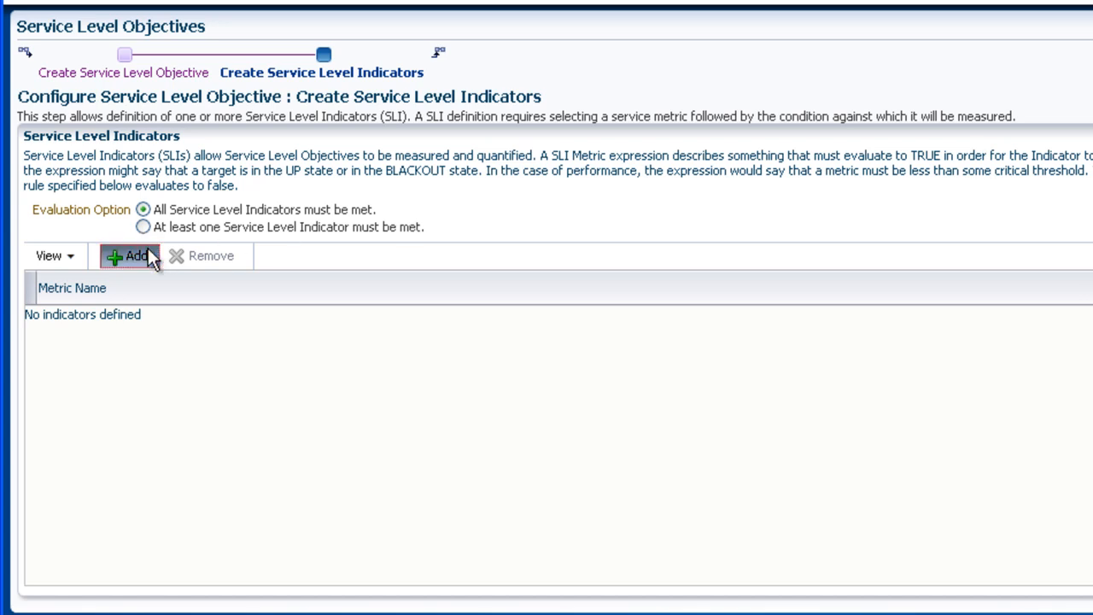
Add Synchronous Throughput (minute) >= 30 as the Throughput indicator and save the objective
left_click(130, 256)
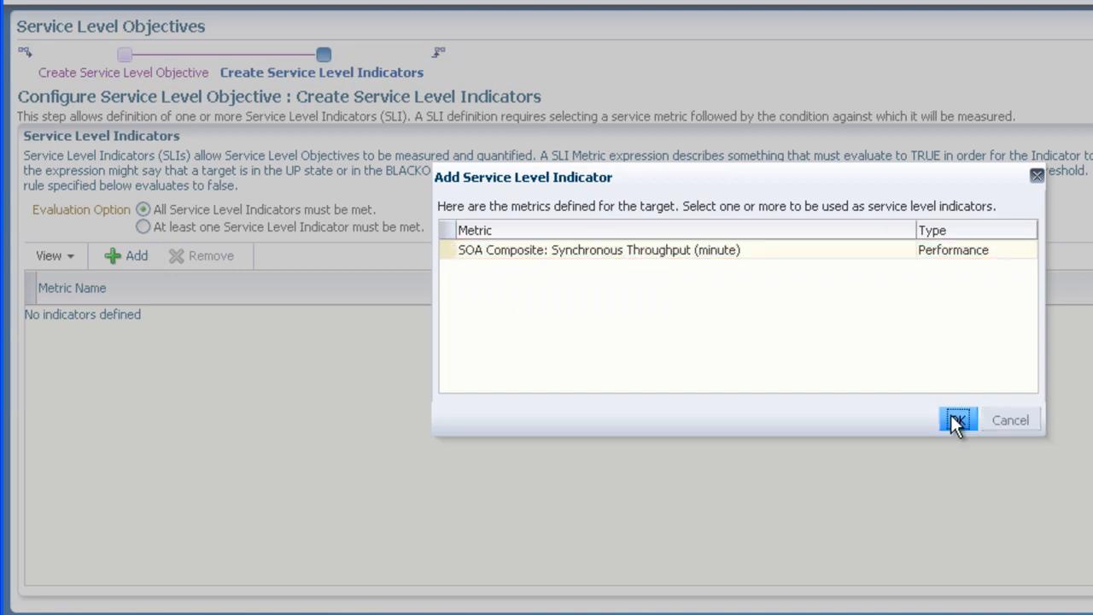
left_click(957, 421)
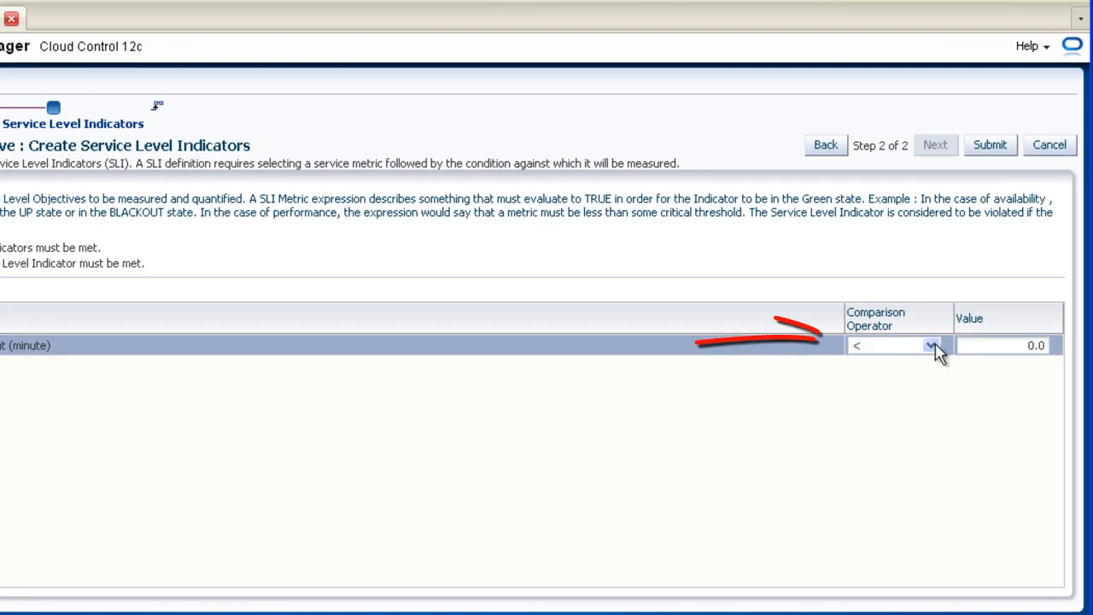
left_click(929, 345)
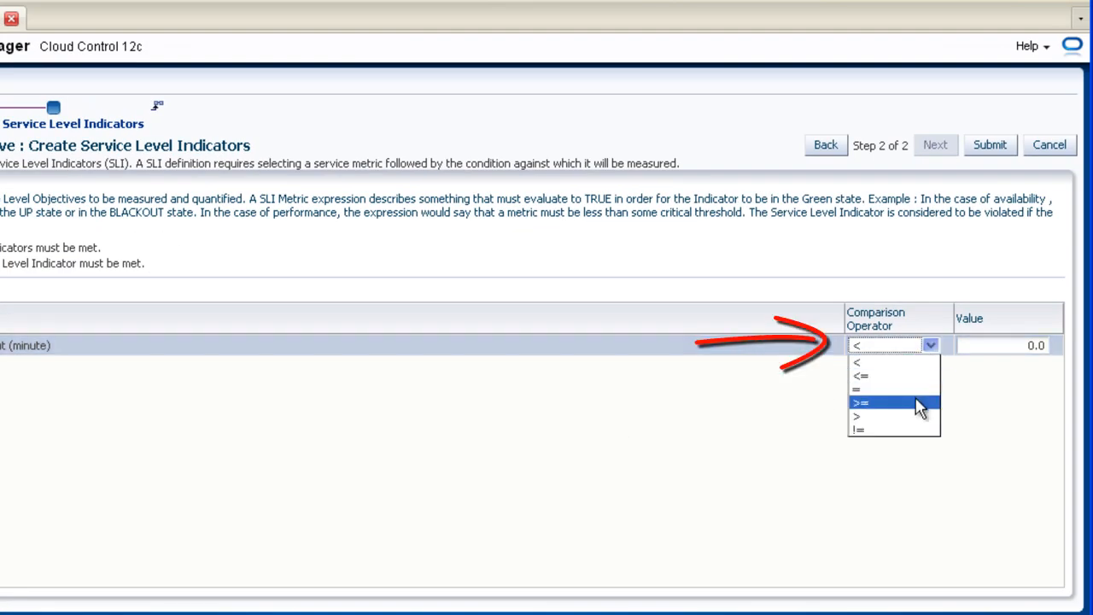
left_click(860, 403)
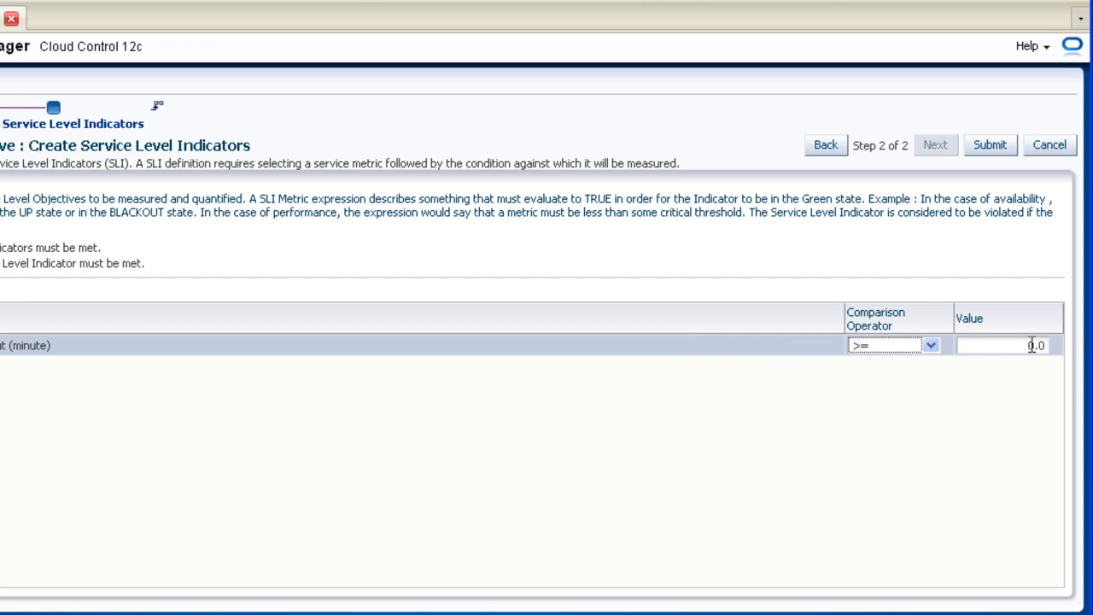
type("30")
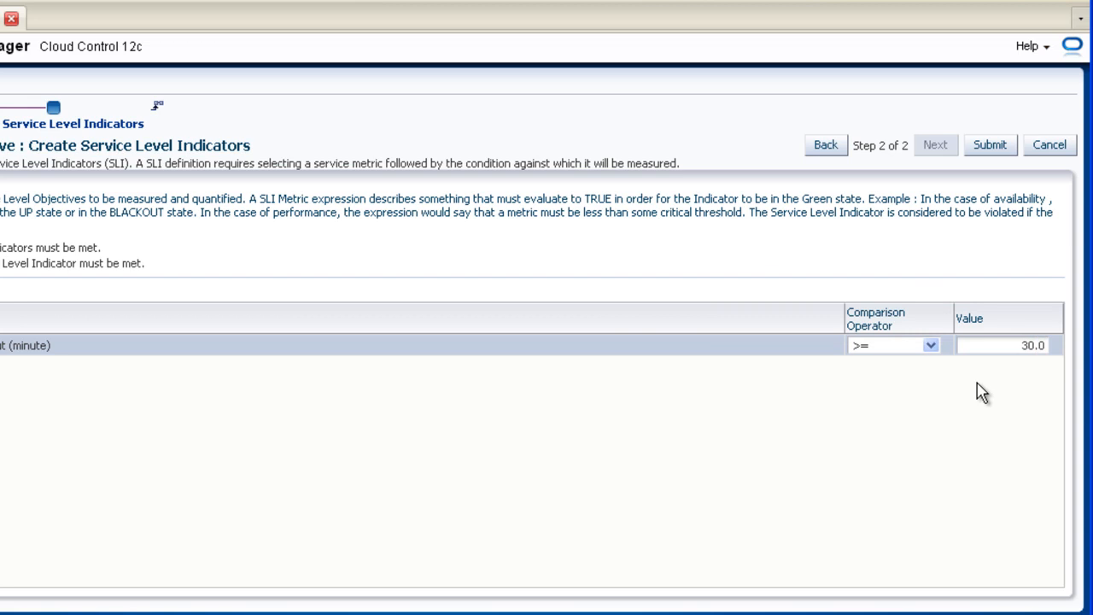
mouse_move(981, 386)
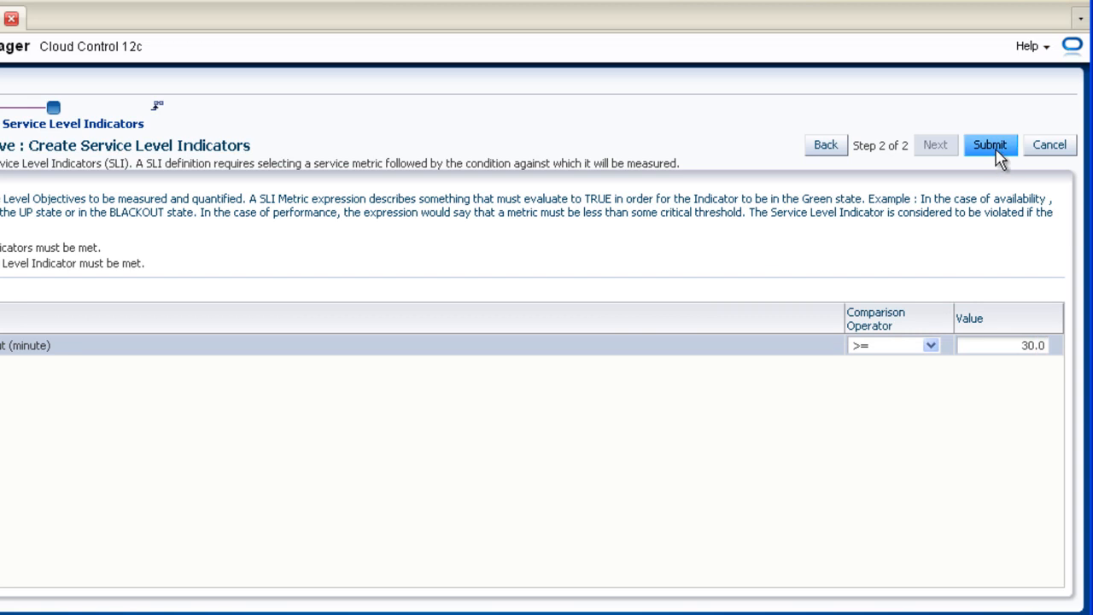
left_click(990, 143)
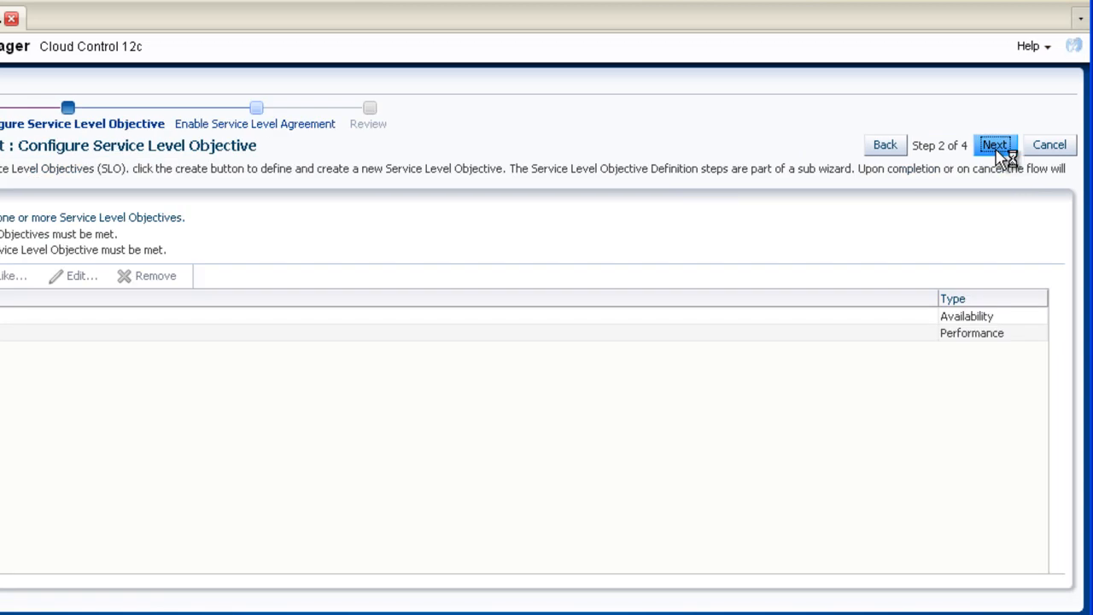
Choose Enable Now for the agreement and advance to the Tier1SLA review summary
left_click(994, 144)
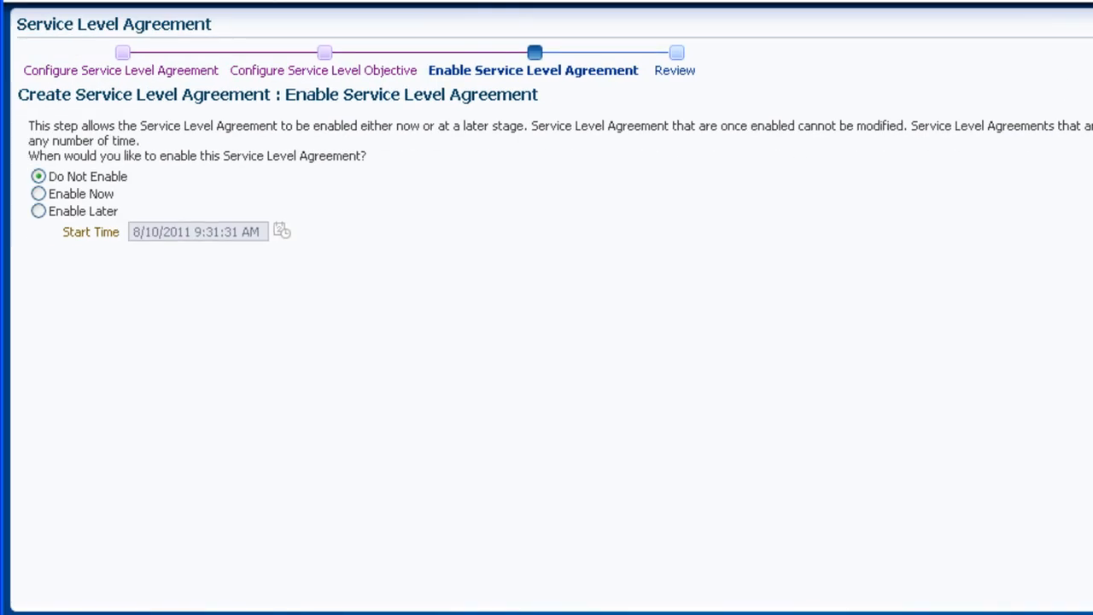
left_click(38, 195)
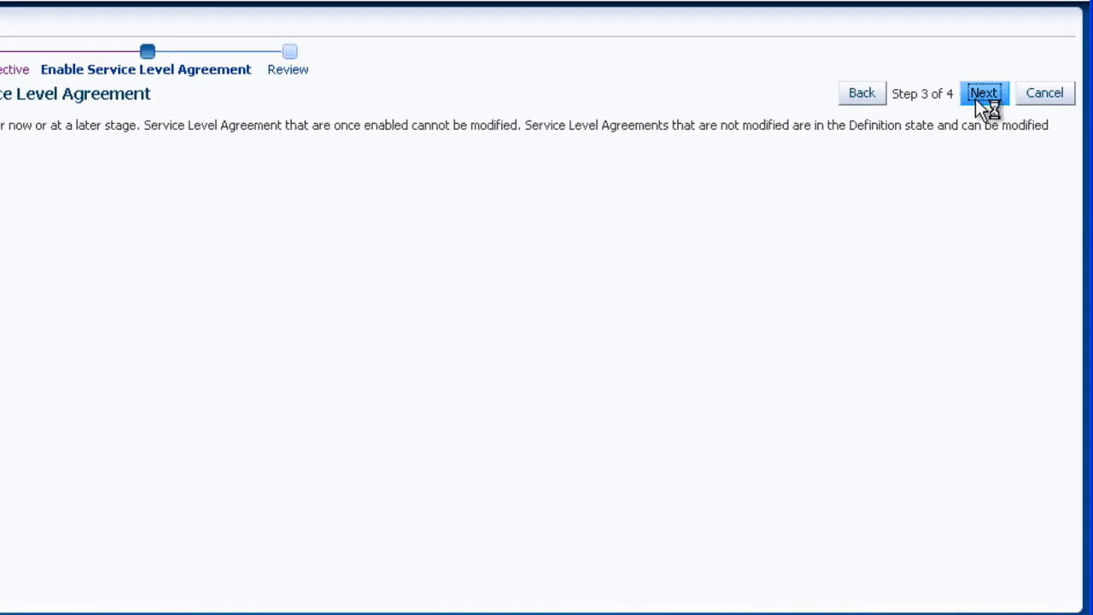
left_click(983, 92)
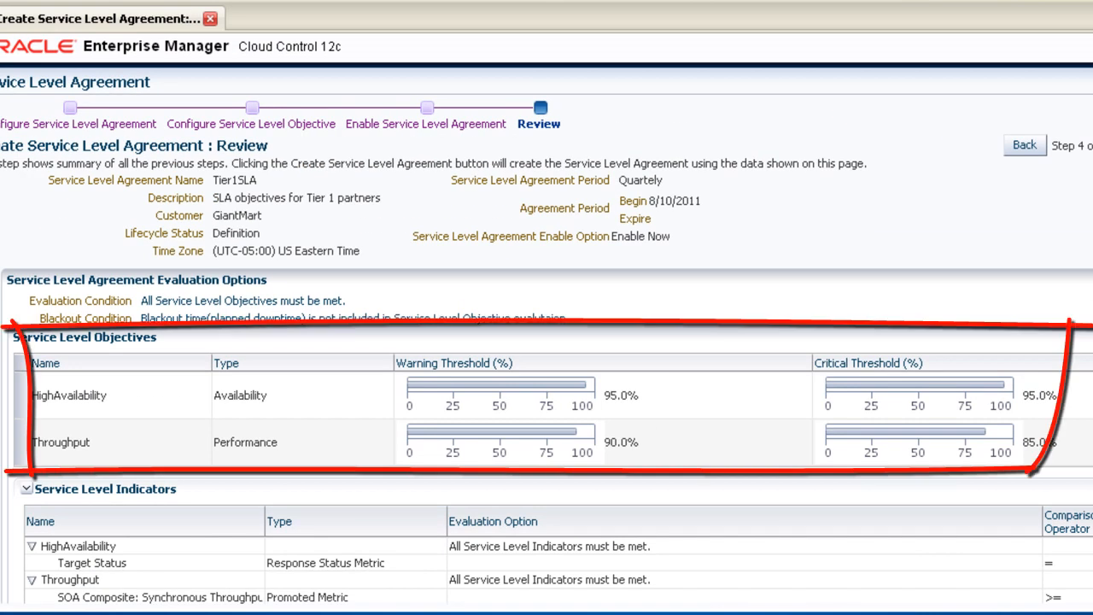
Review the thresholds and indicators, then submit and confirm the Tier1SLA agreement
scroll("down", 3)
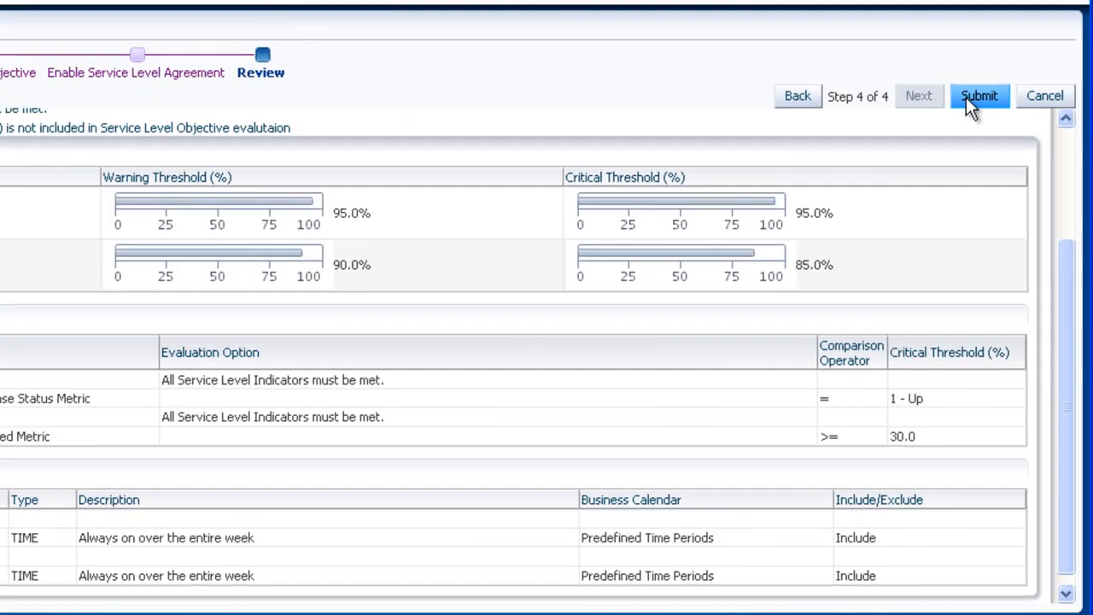
left_click(980, 96)
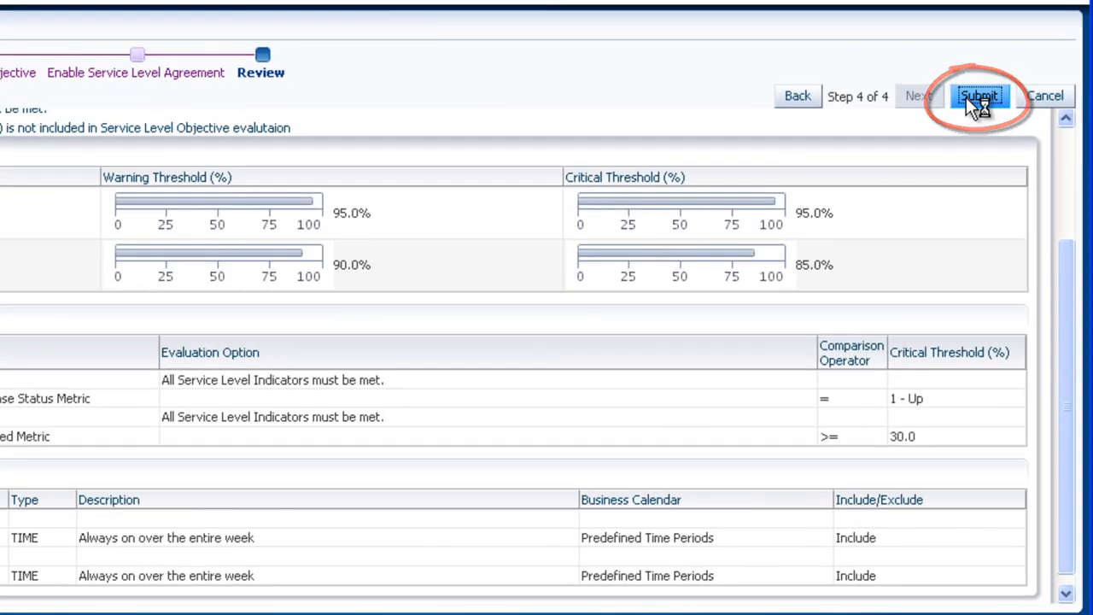
left_click(980, 96)
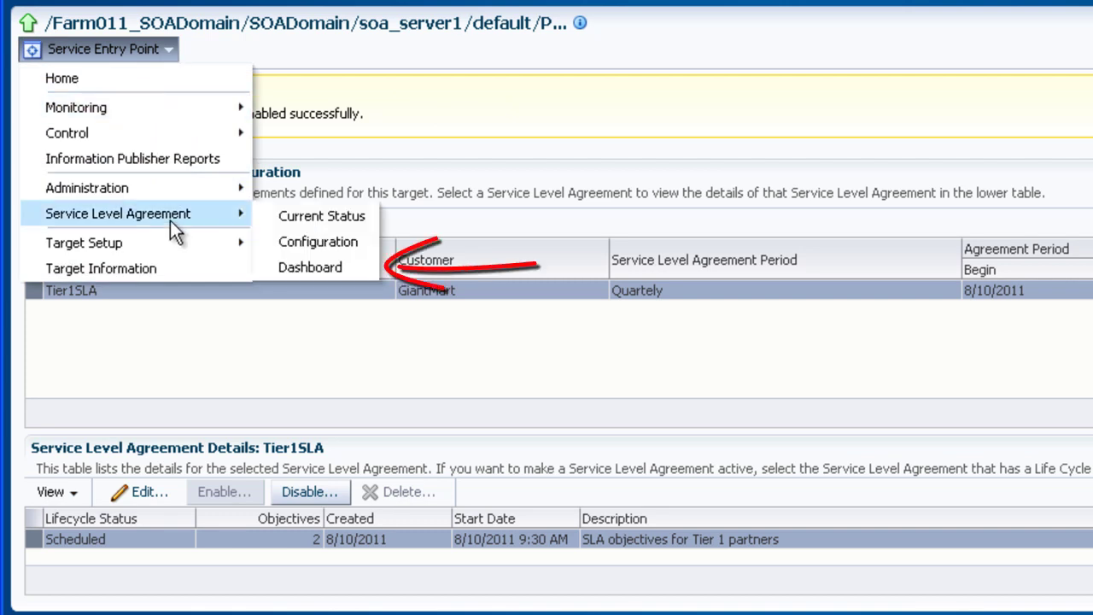
mouse_move(311, 267)
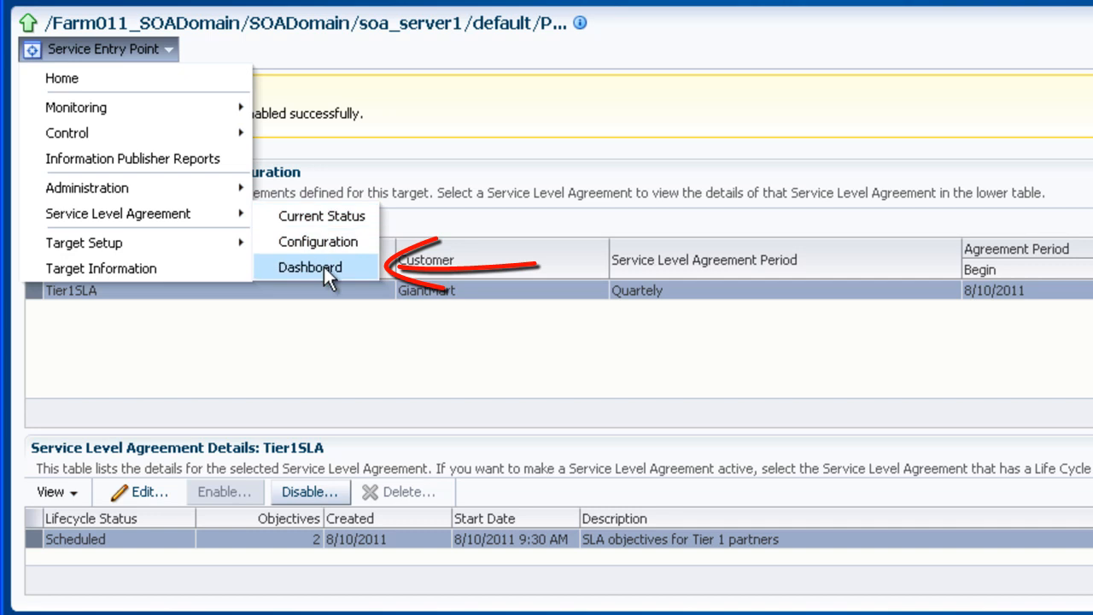